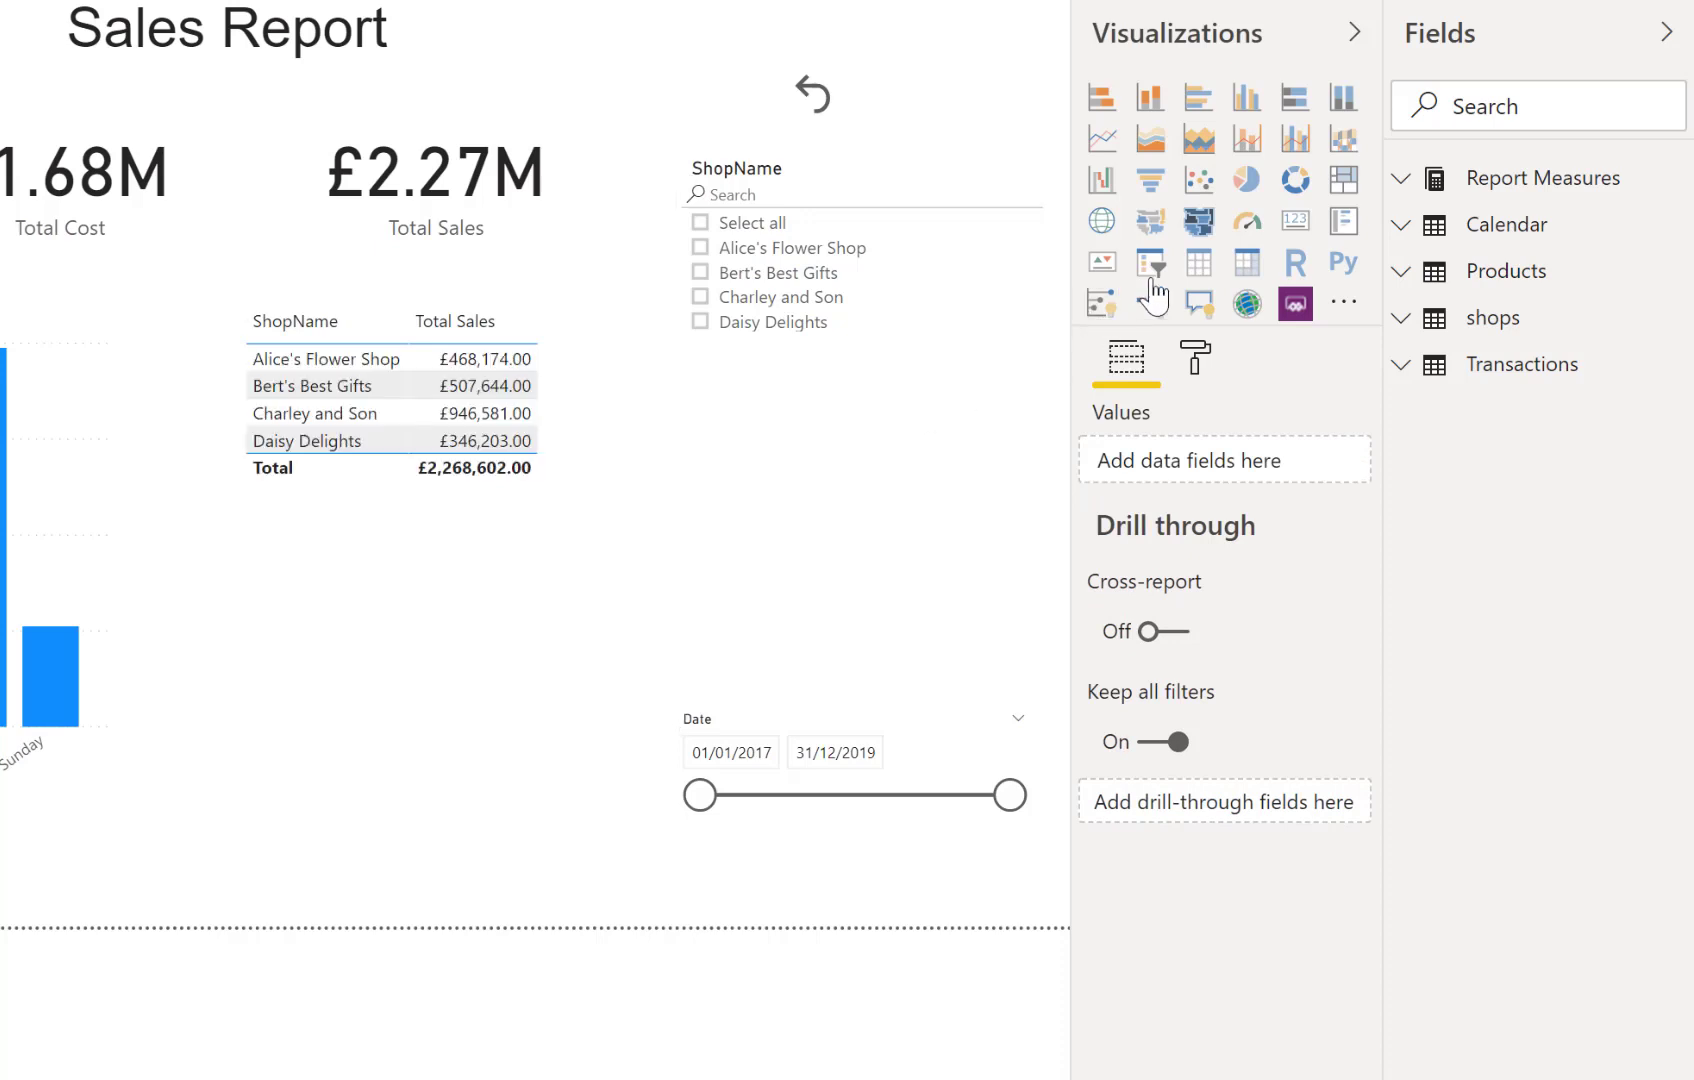
Add a new empty slicer and place it below the ShopName slicer
{"action": "left_click", "coordinate": [1150, 262]}
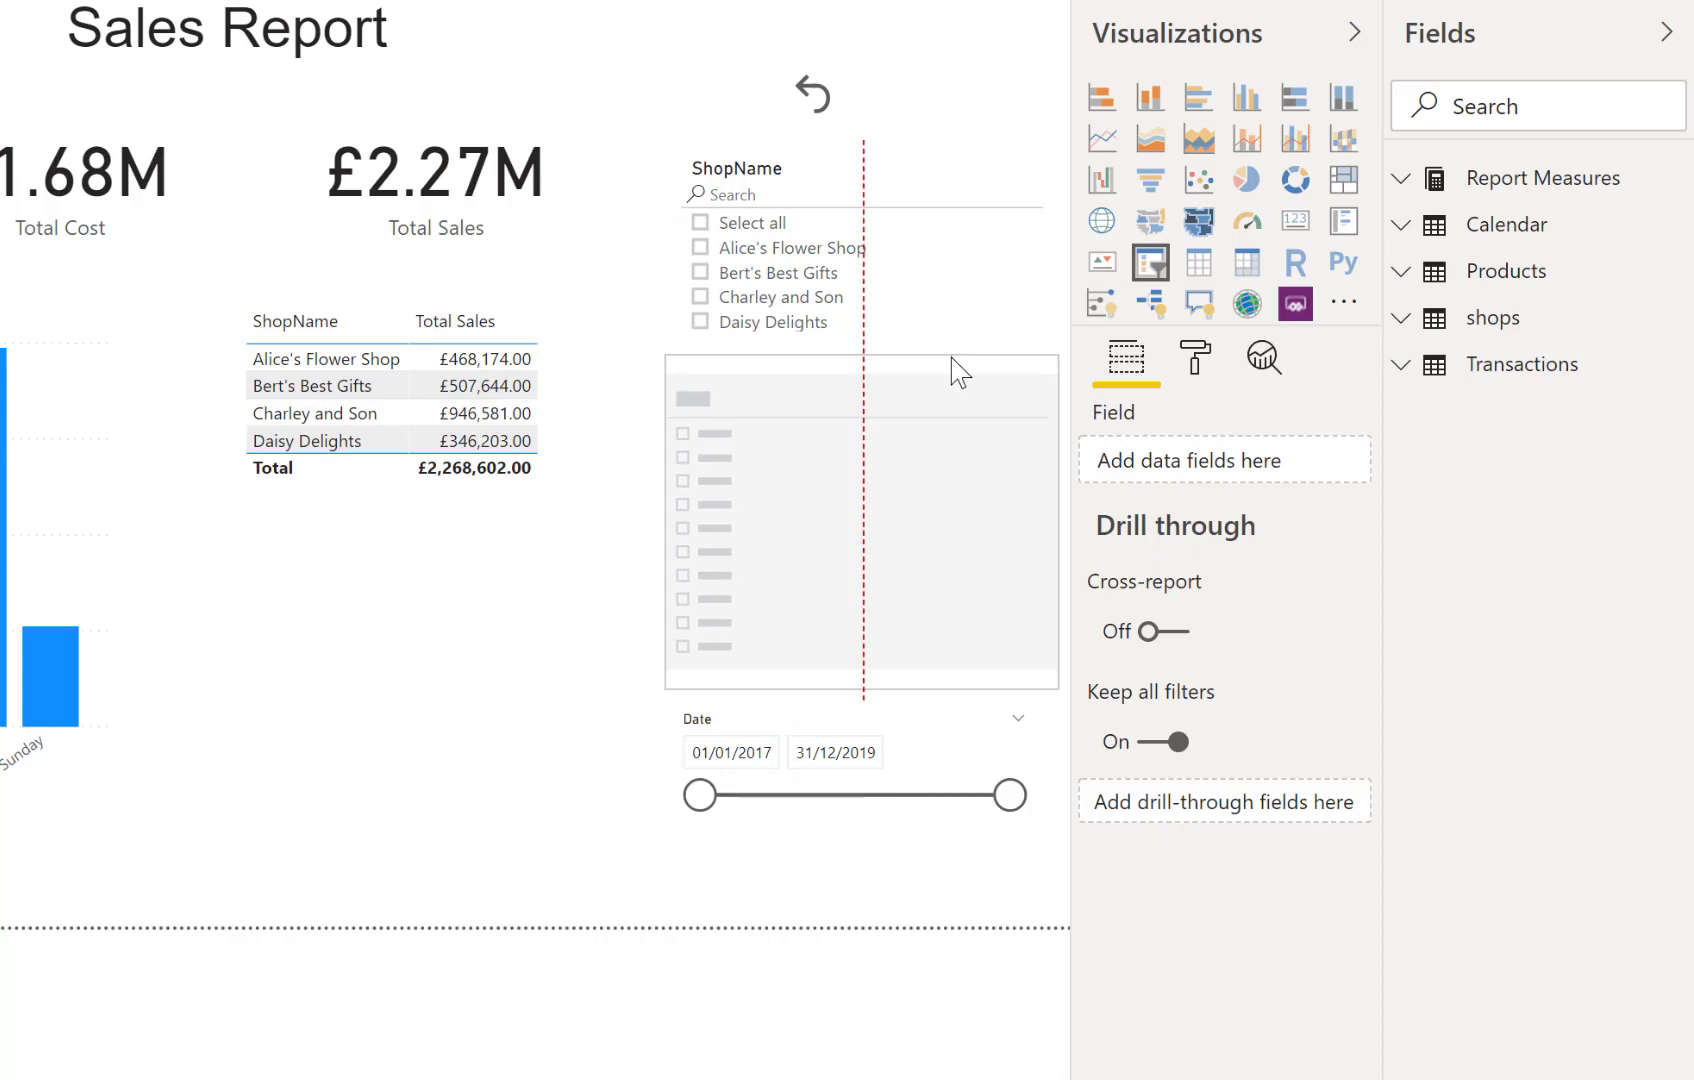
{"action": "left_click", "coordinate": [858, 530]}
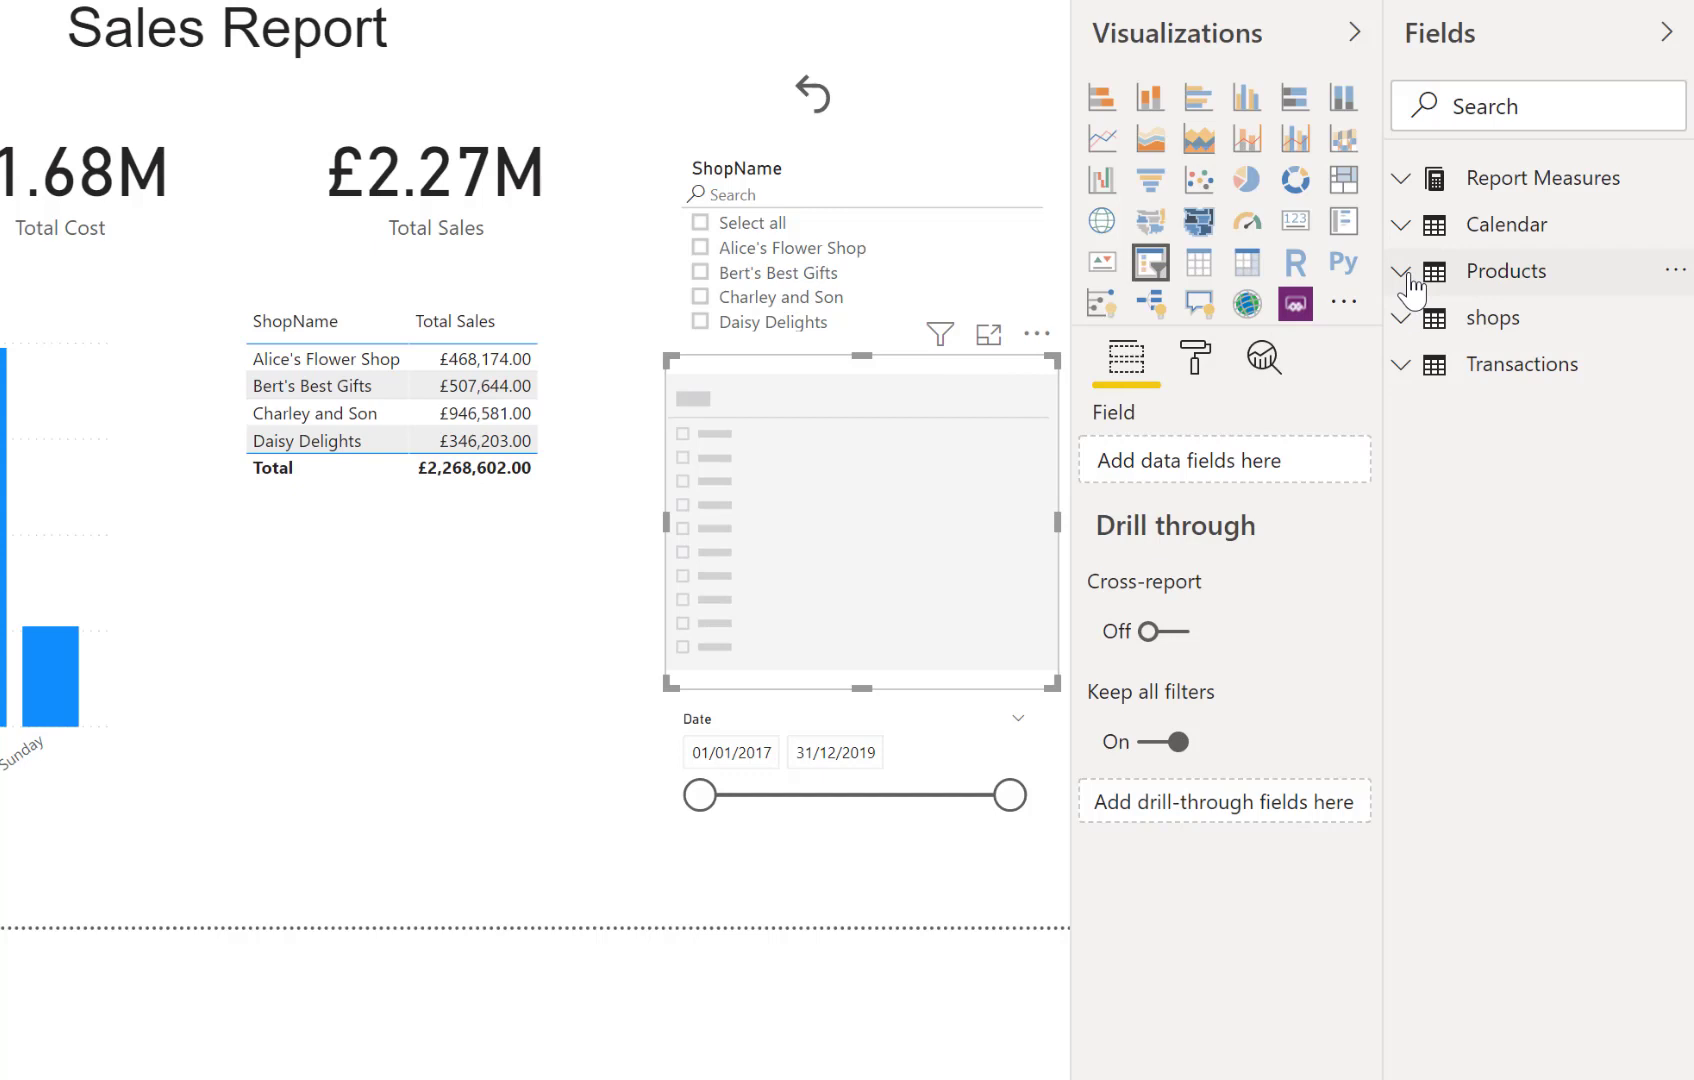
Build a ProdRange > ProdName hierarchy in the slicer, expand Flowers, and leave it unfiltered
{"action": "left_click", "coordinate": [1398, 272]}
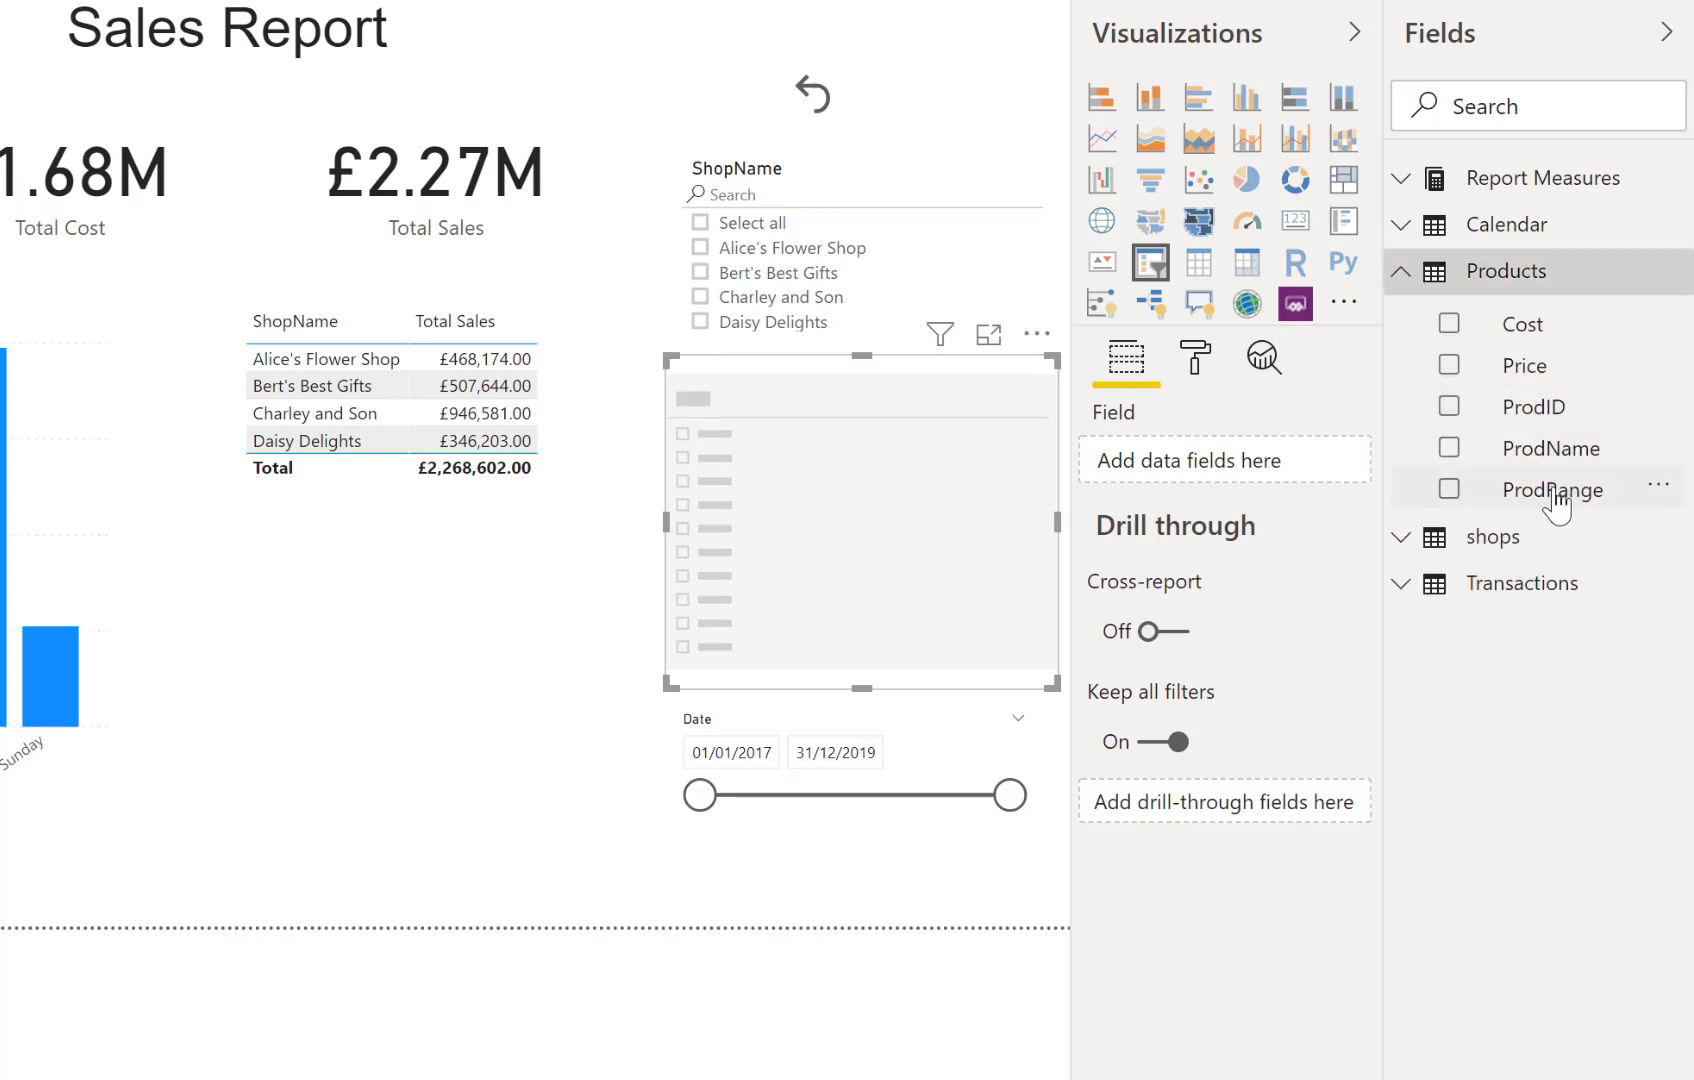
{"action": "left_click_drag", "start_coordinate": [1552, 490], "coordinate": [1224, 460]}
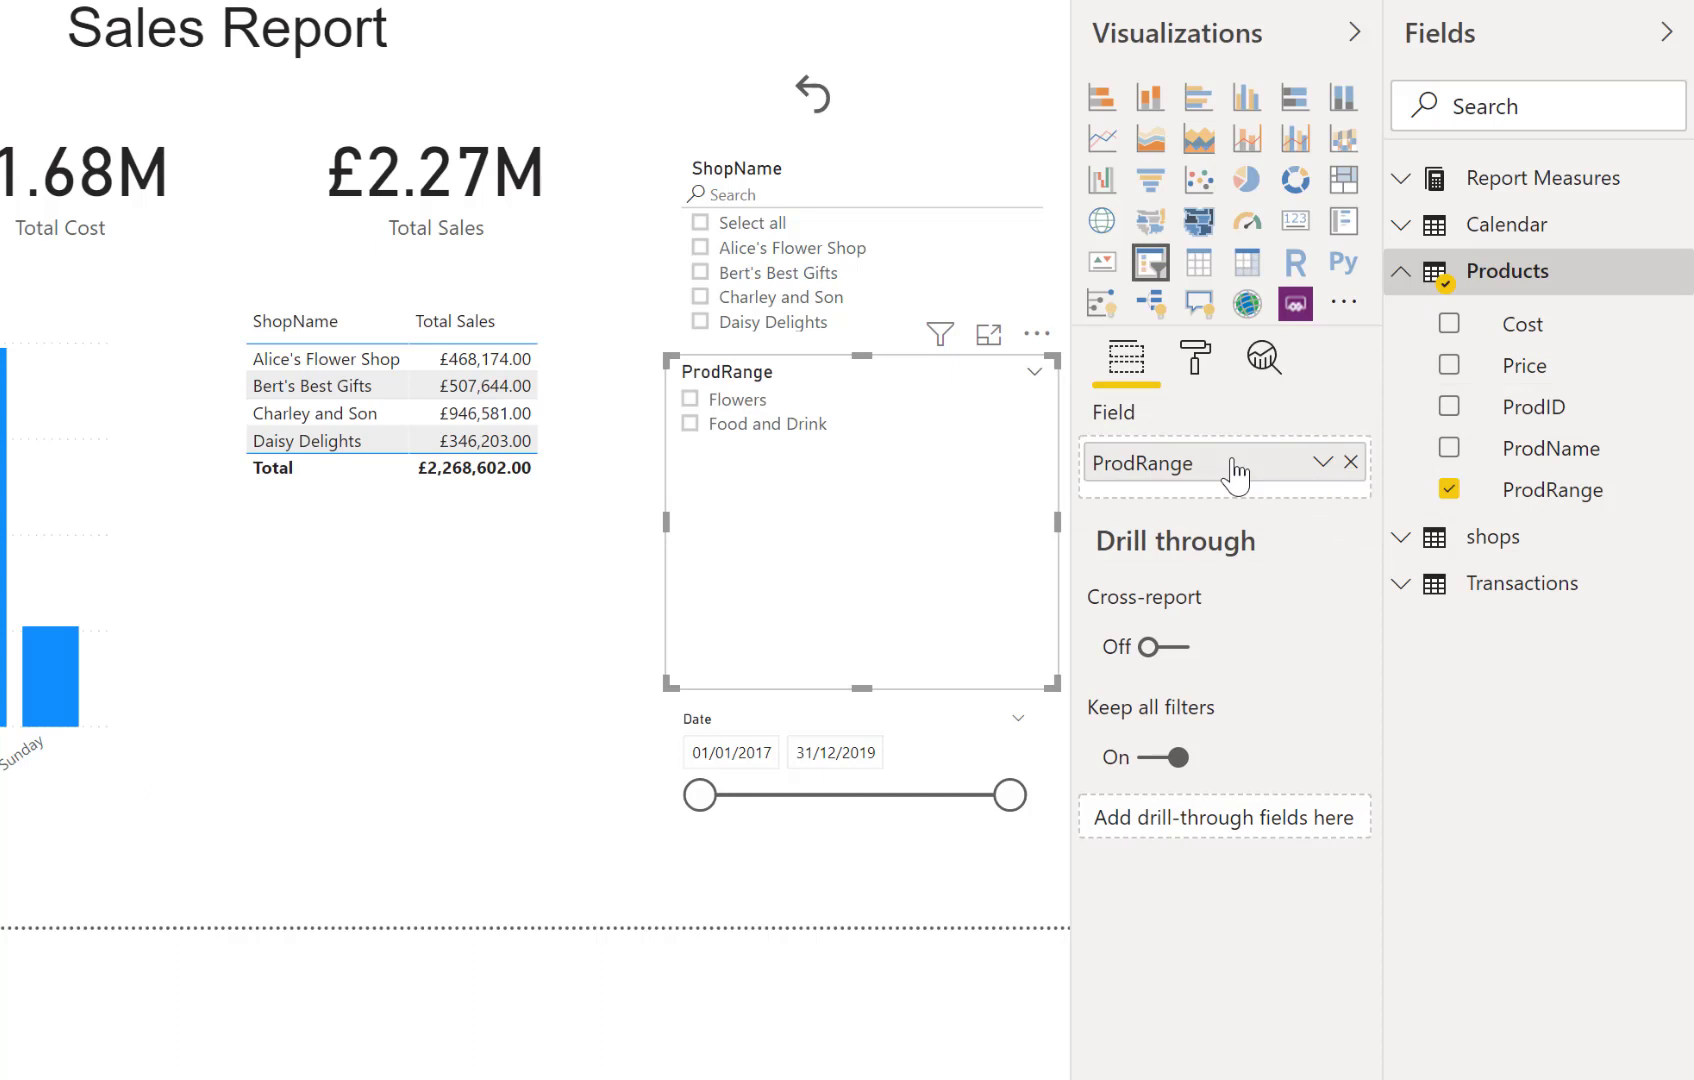
{"action": "mouse_move", "coordinate": [1526, 494]}
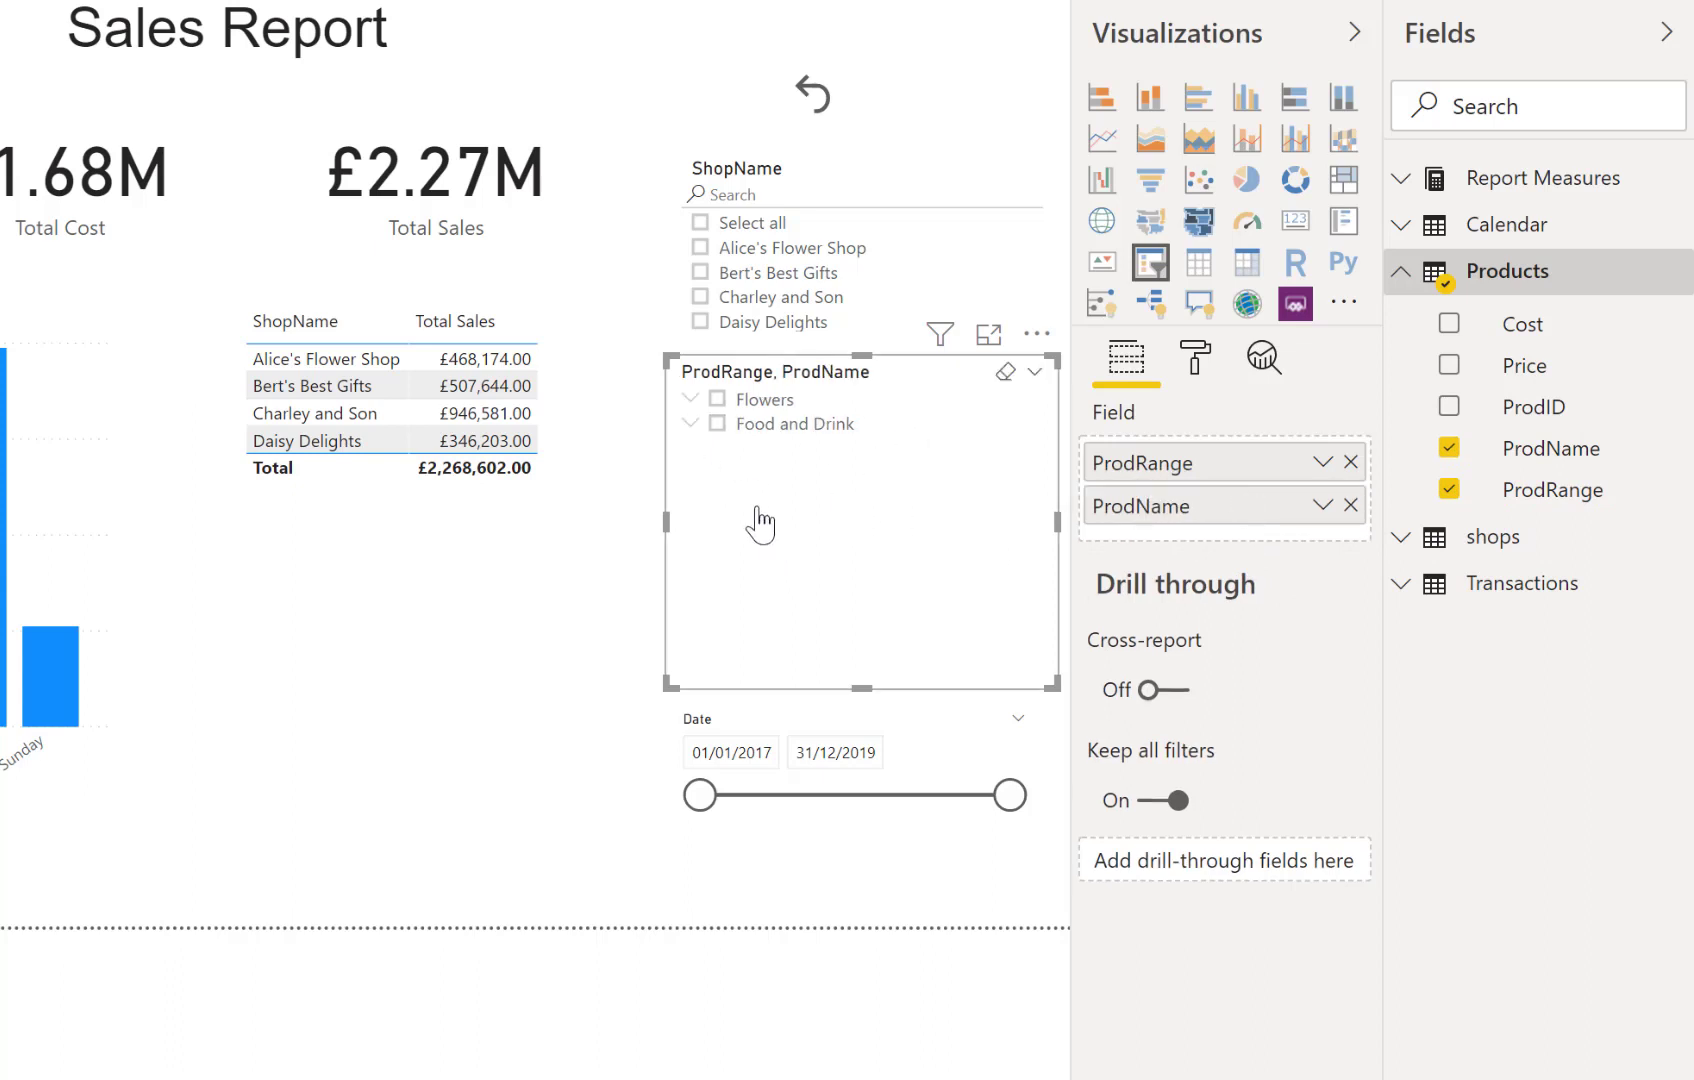
{"action": "left_click", "coordinate": [692, 398]}
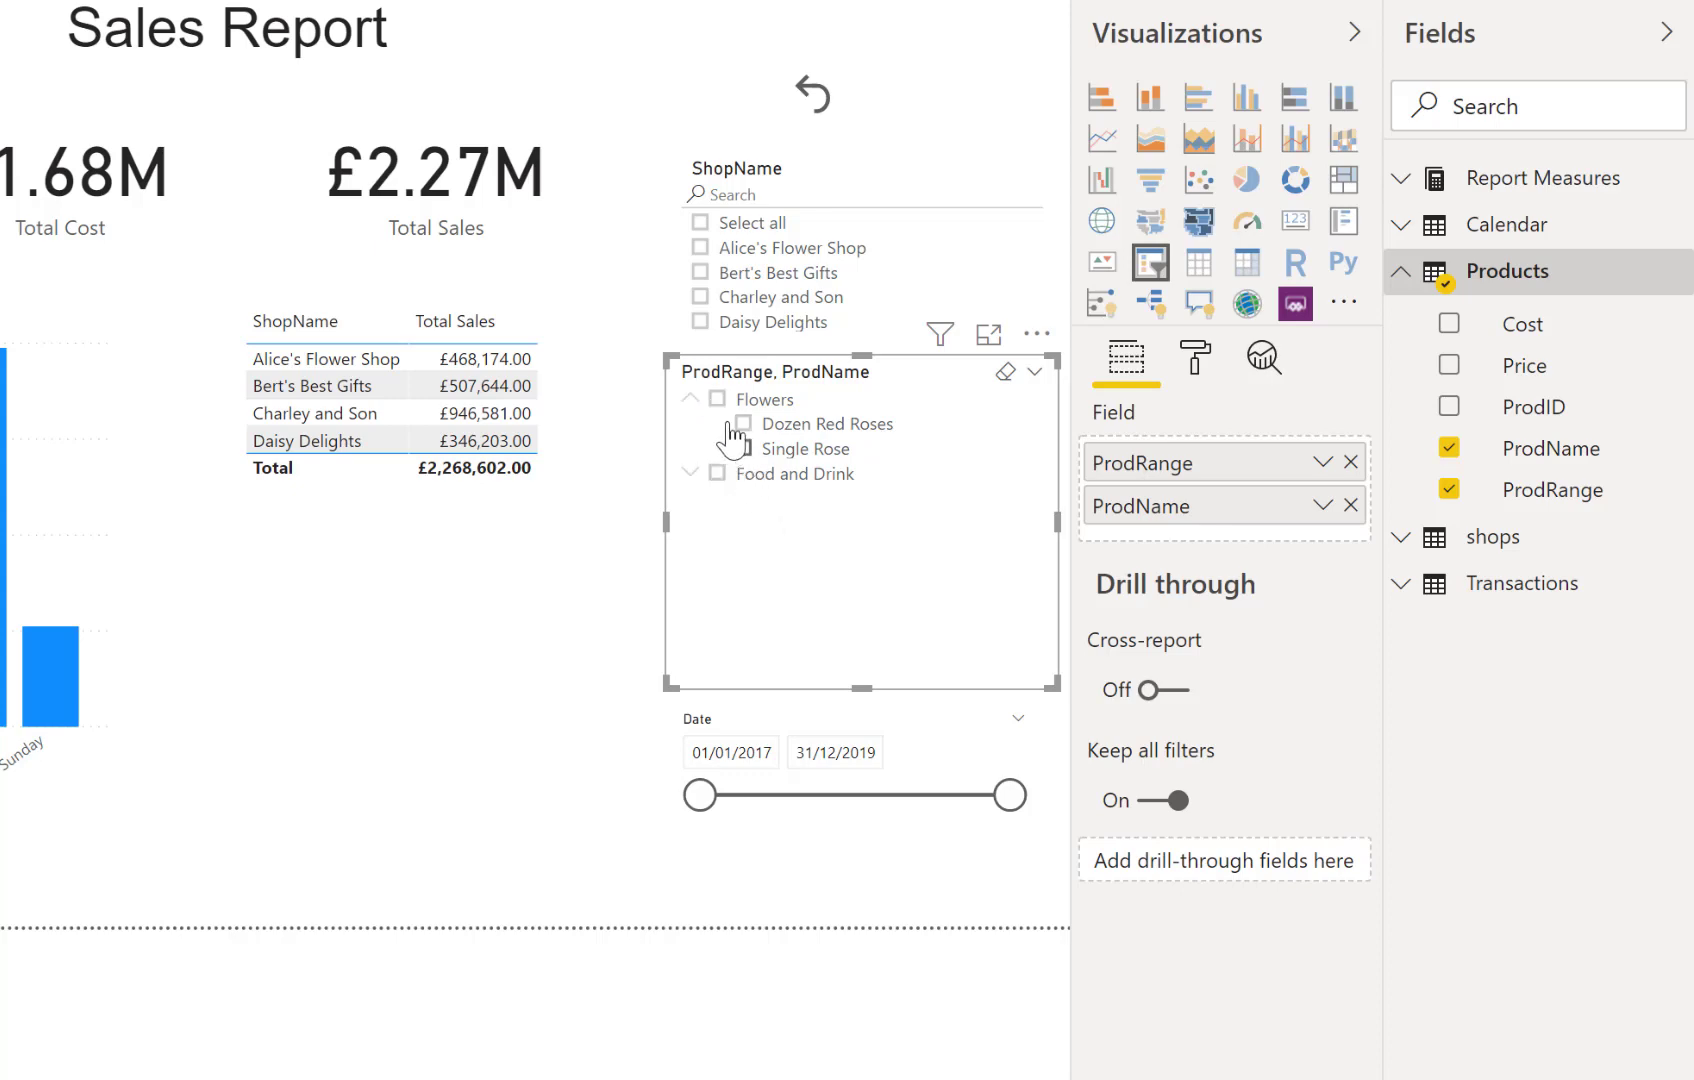
{"action": "left_click", "coordinate": [718, 398]}
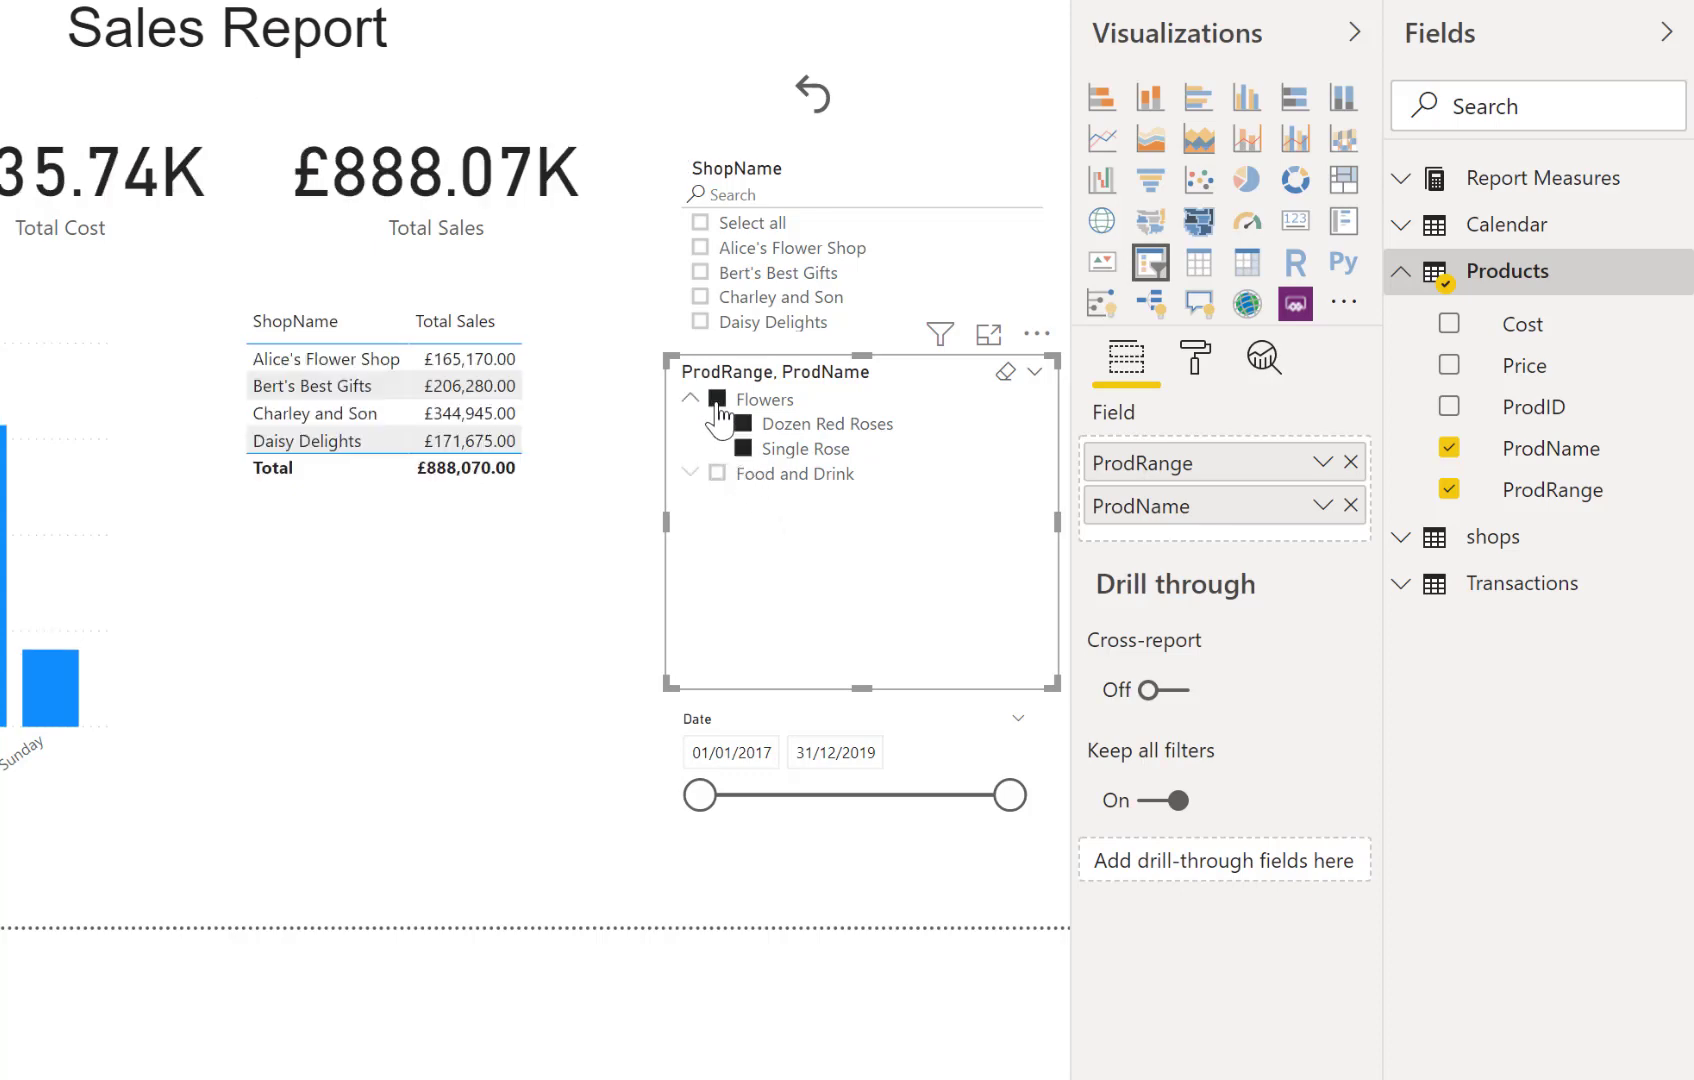
{"action": "left_click", "coordinate": [718, 398]}
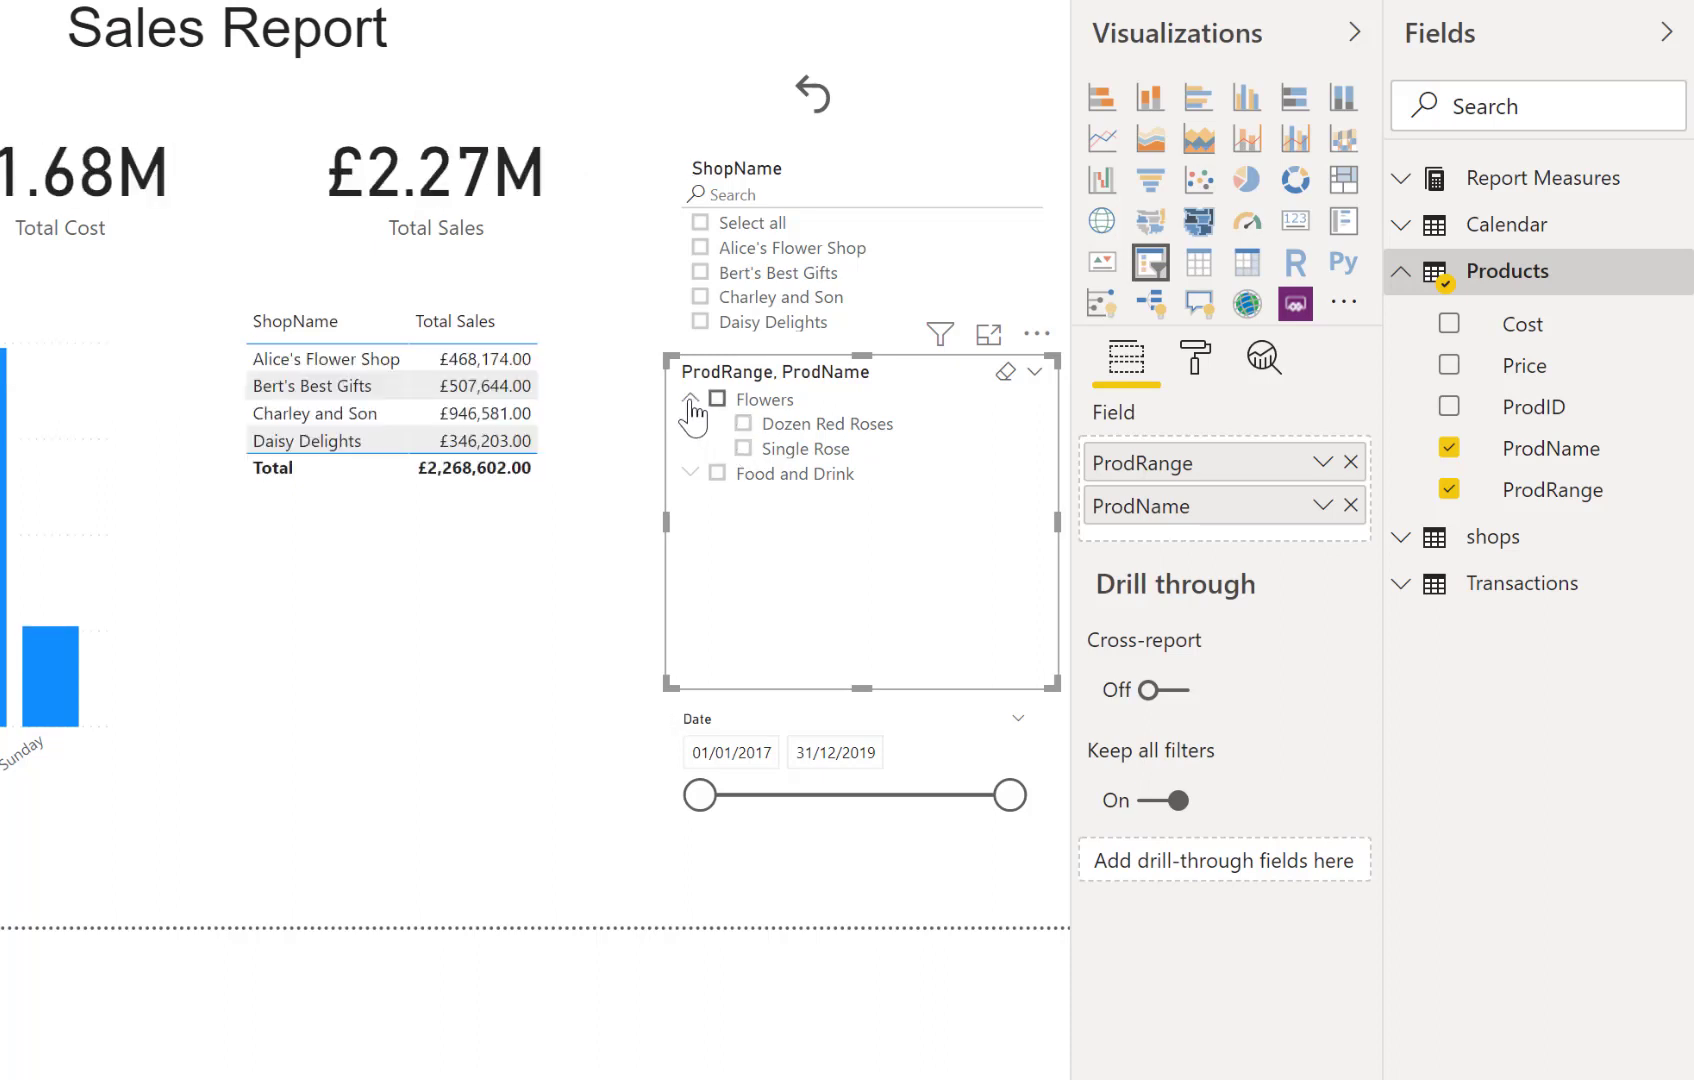
Collapse Flowers, move the Date slicer lower and expose the Calendar table's fields
{"action": "left_click", "coordinate": [692, 398]}
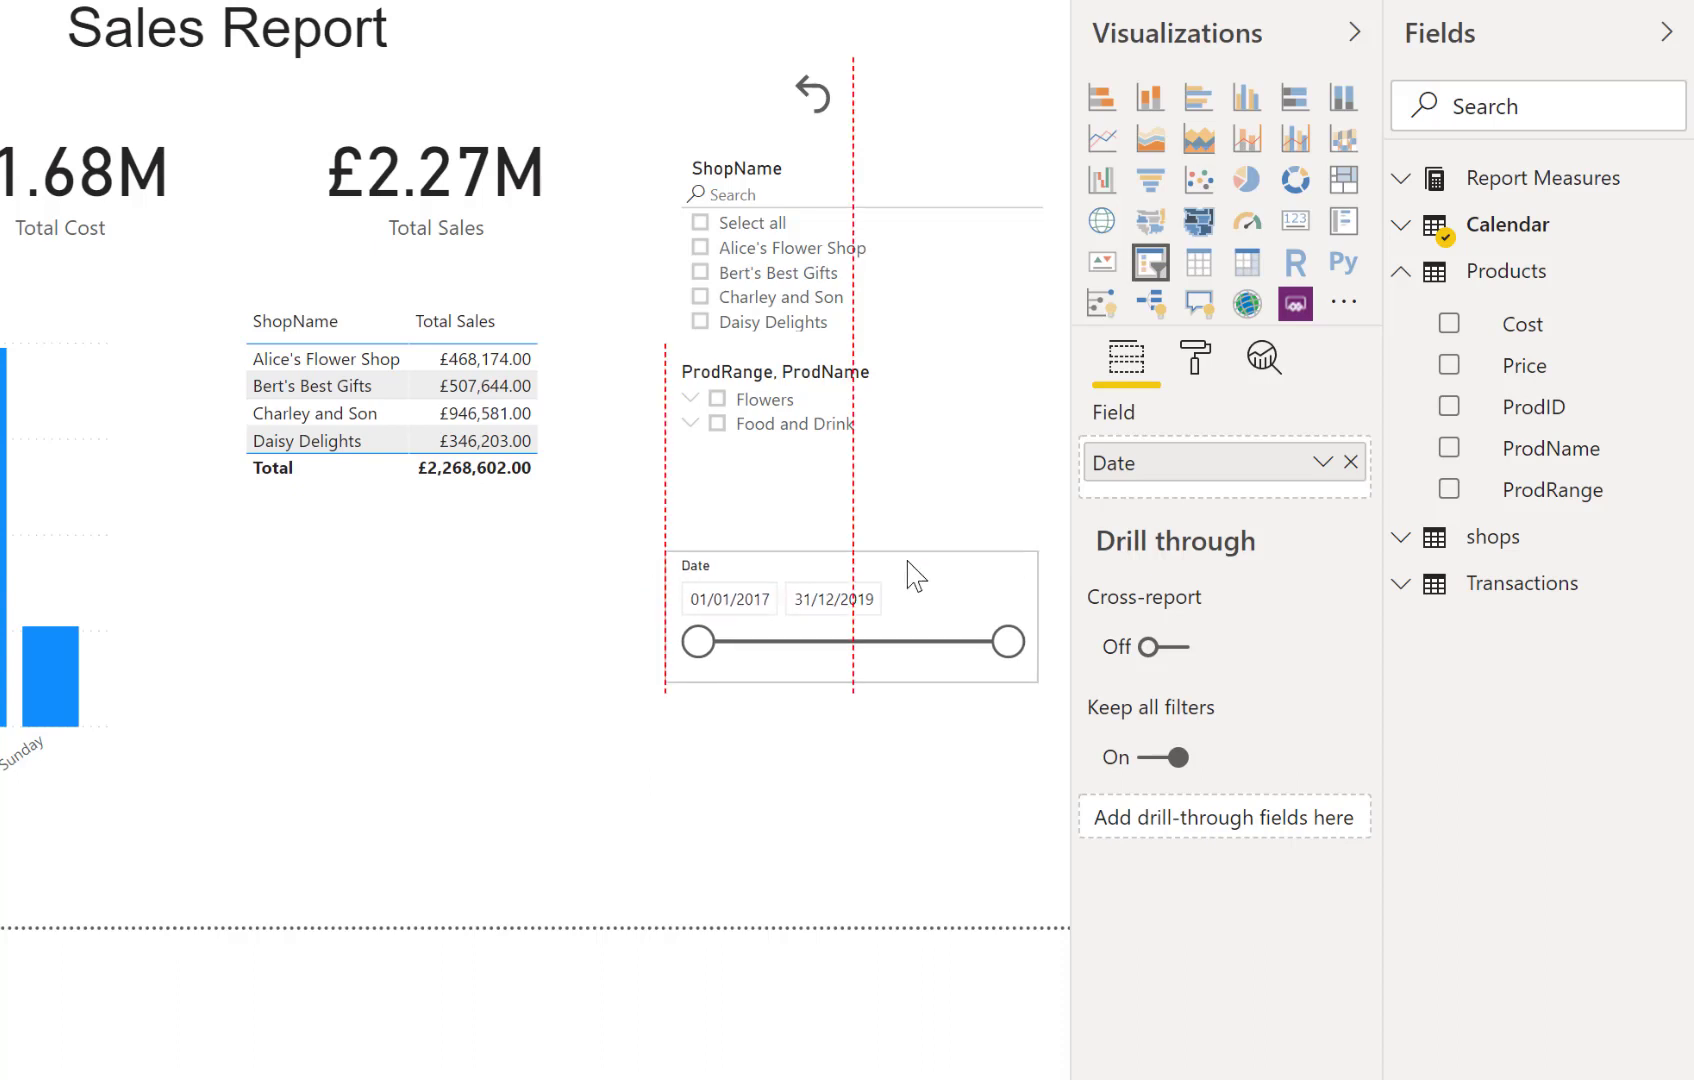
{"action": "left_click", "coordinate": [848, 620]}
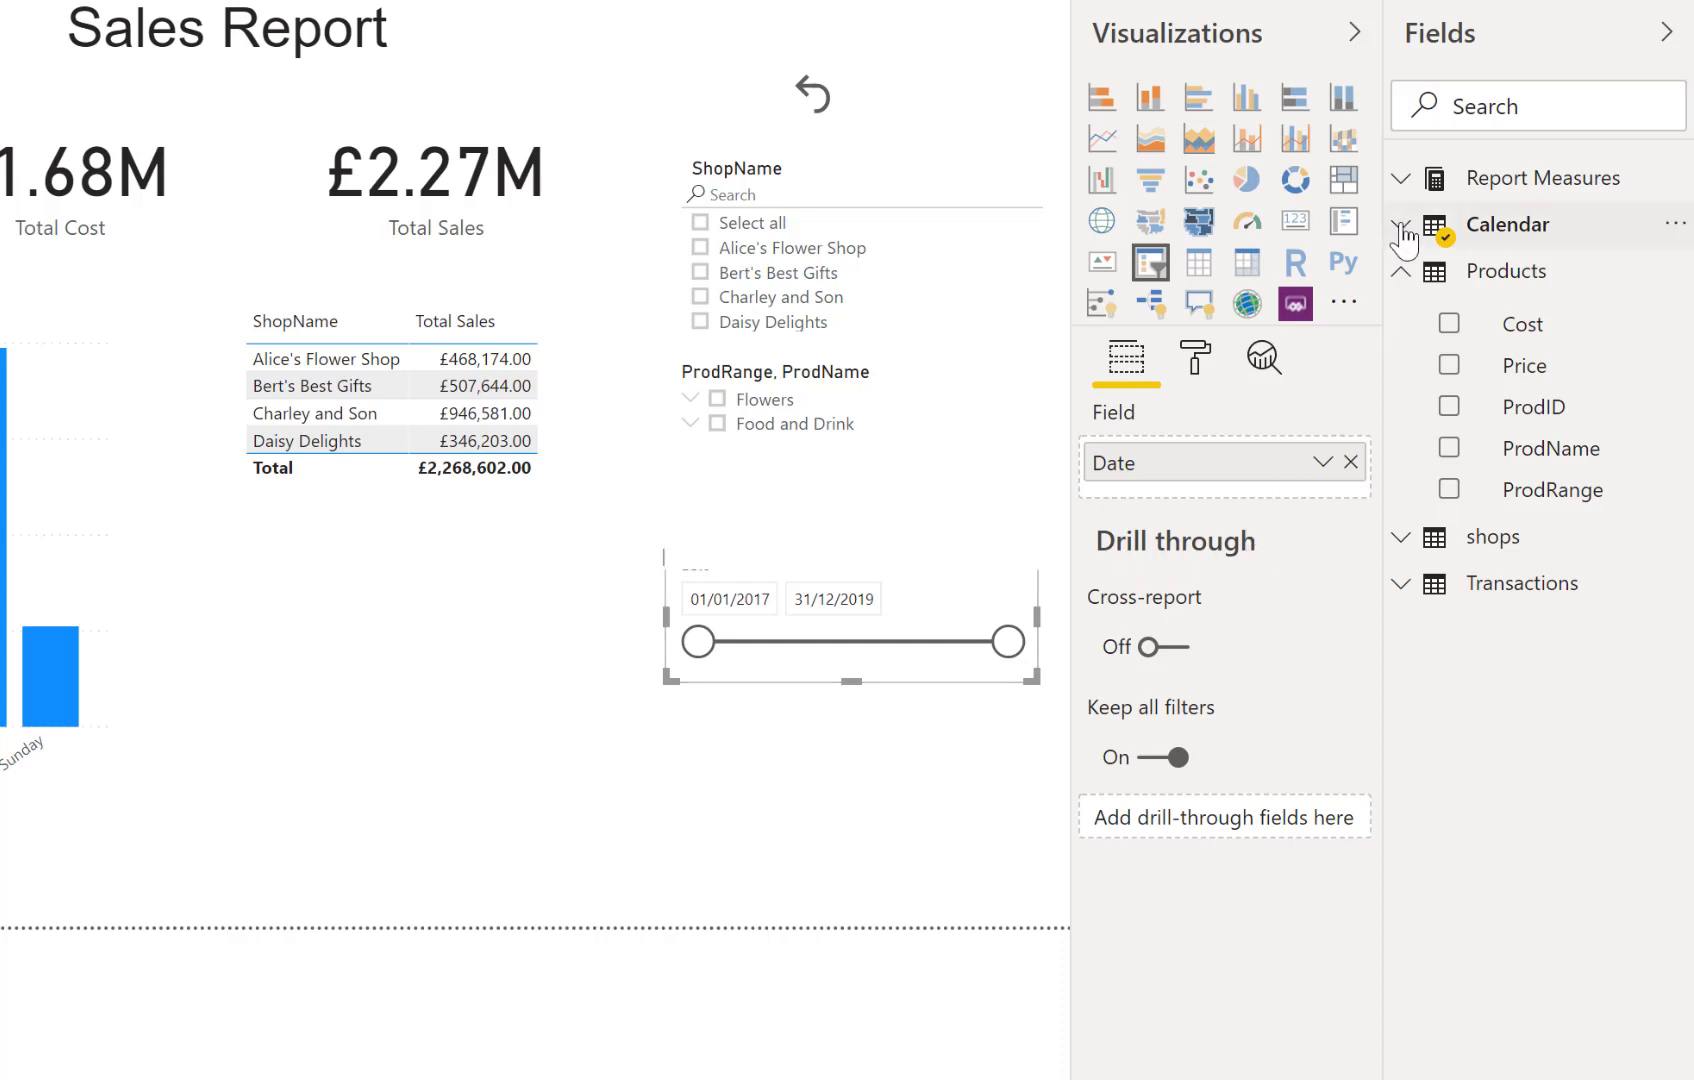
{"action": "left_click", "coordinate": [1400, 224]}
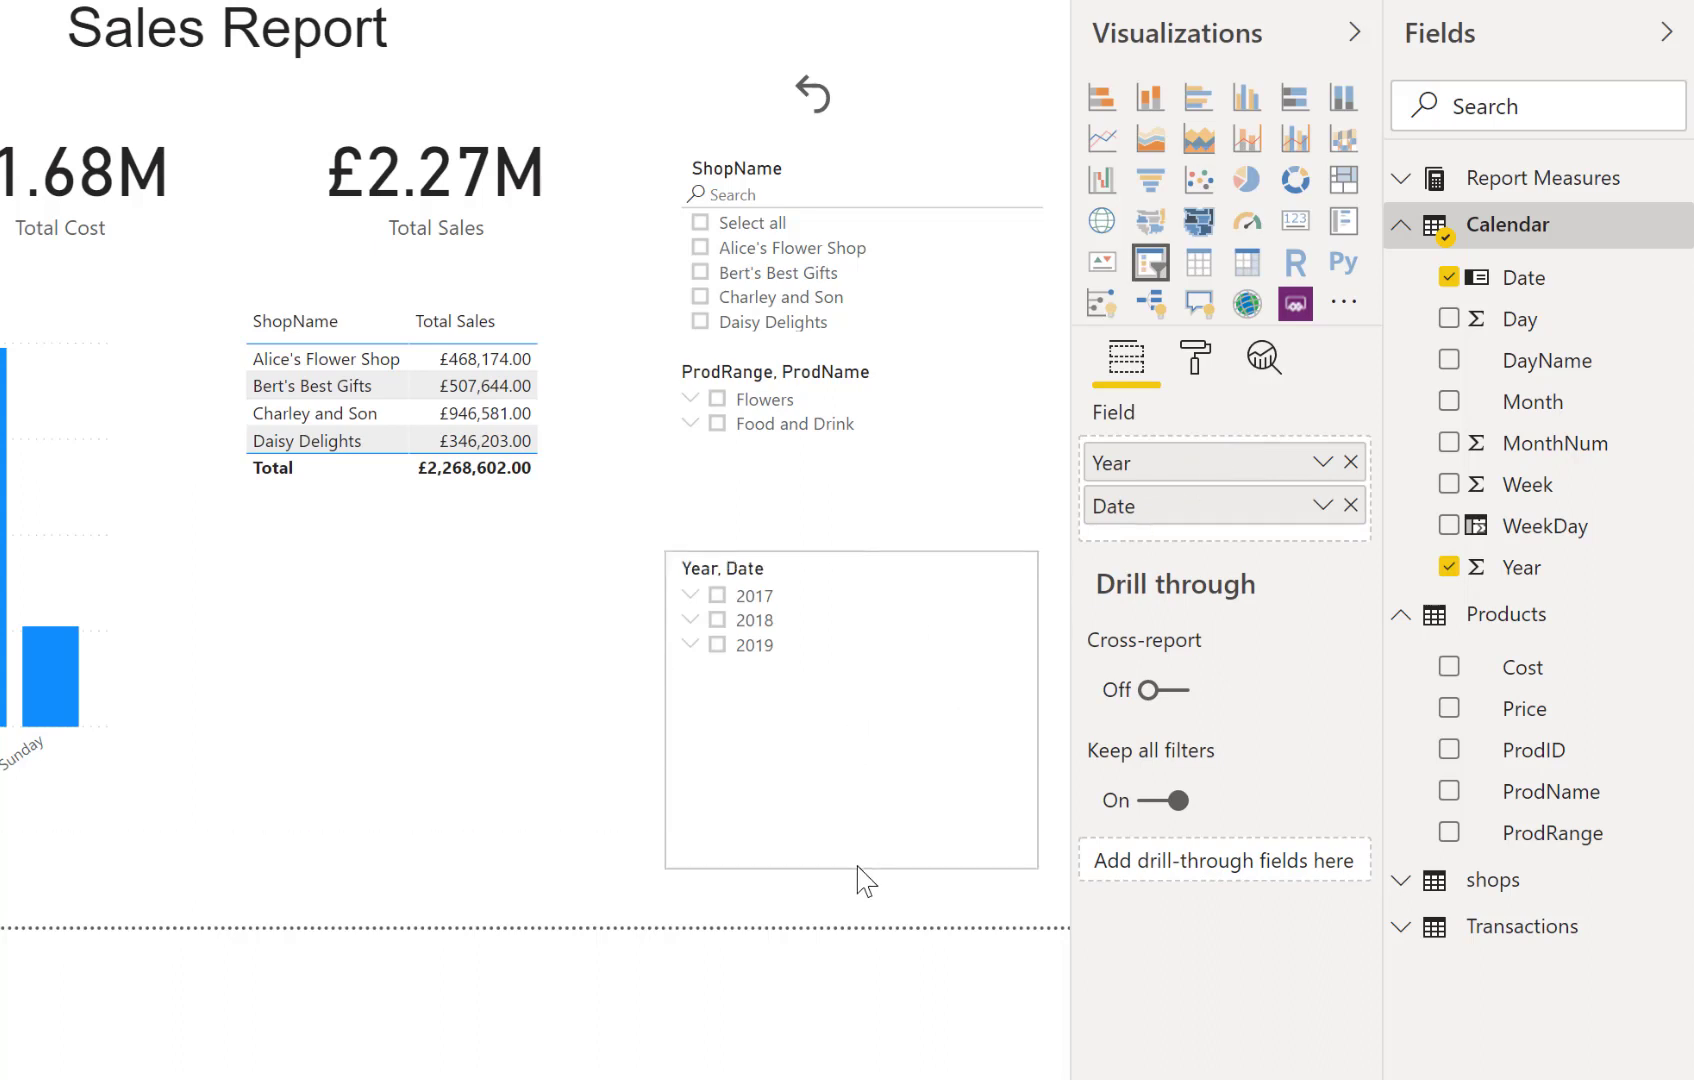
Insert Month between Year and Date and expand 2017 to list its months
{"action": "left_click", "coordinate": [852, 712]}
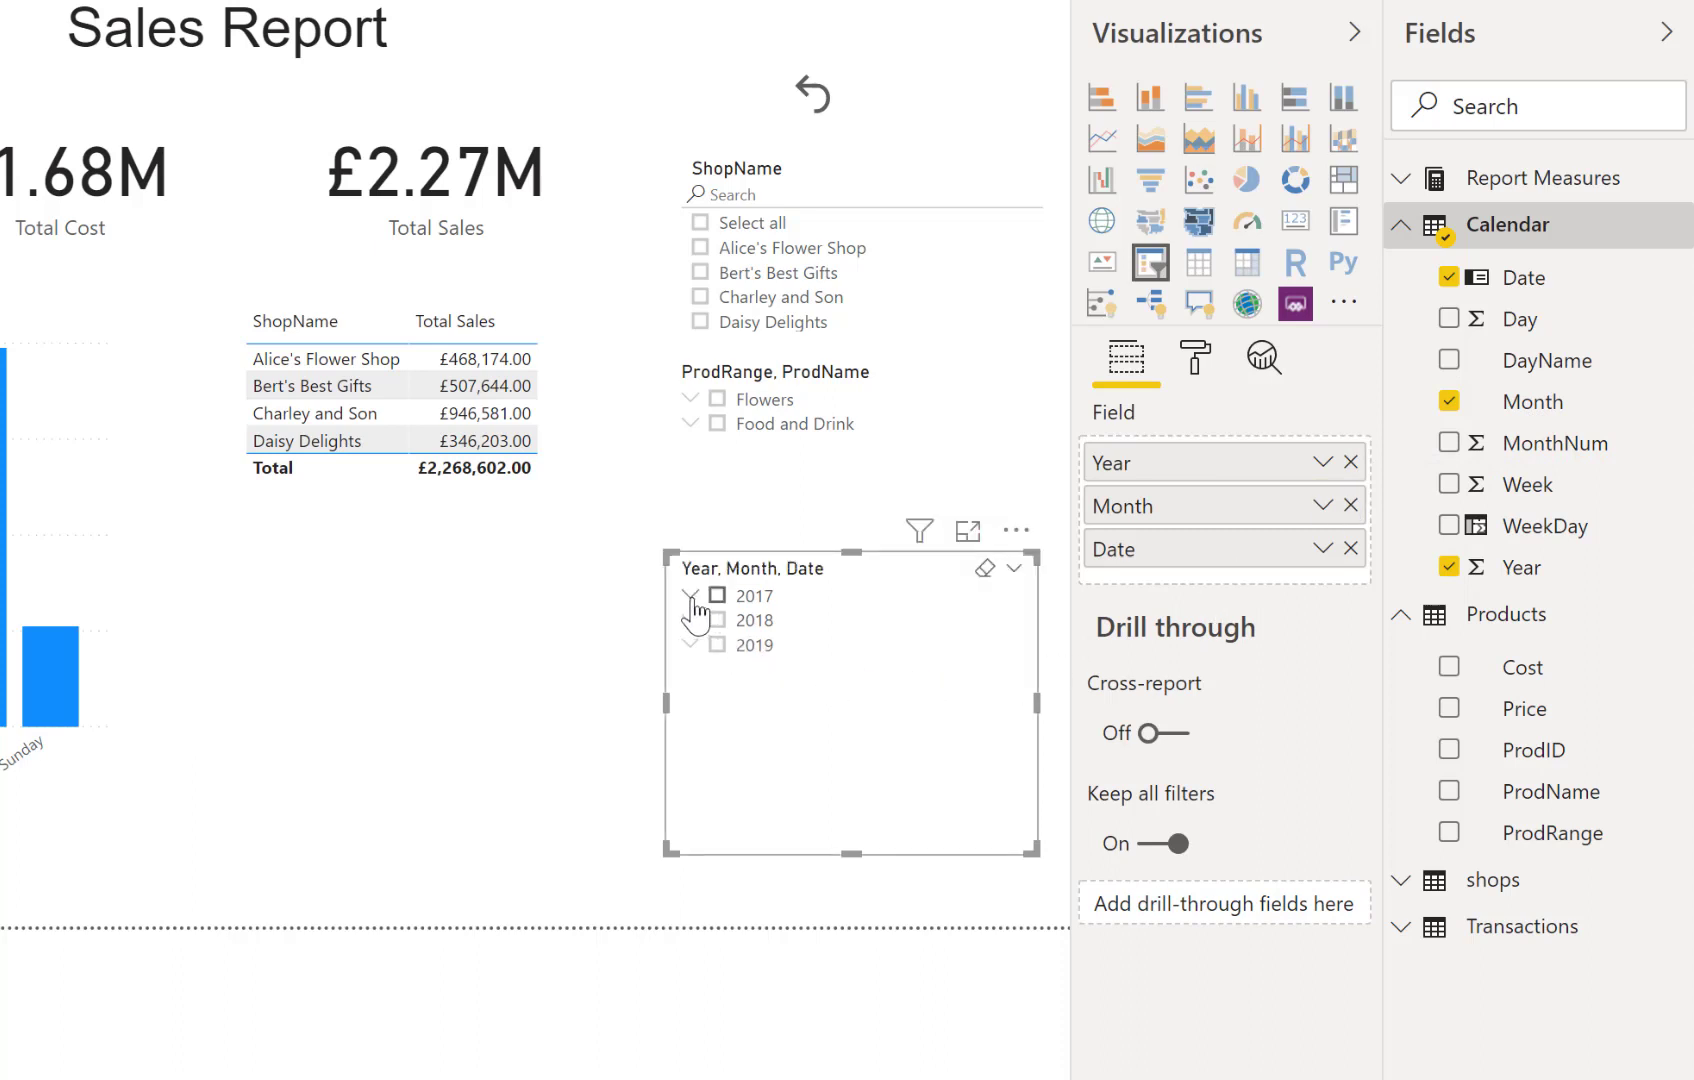
{"action": "left_click", "coordinate": [692, 594]}
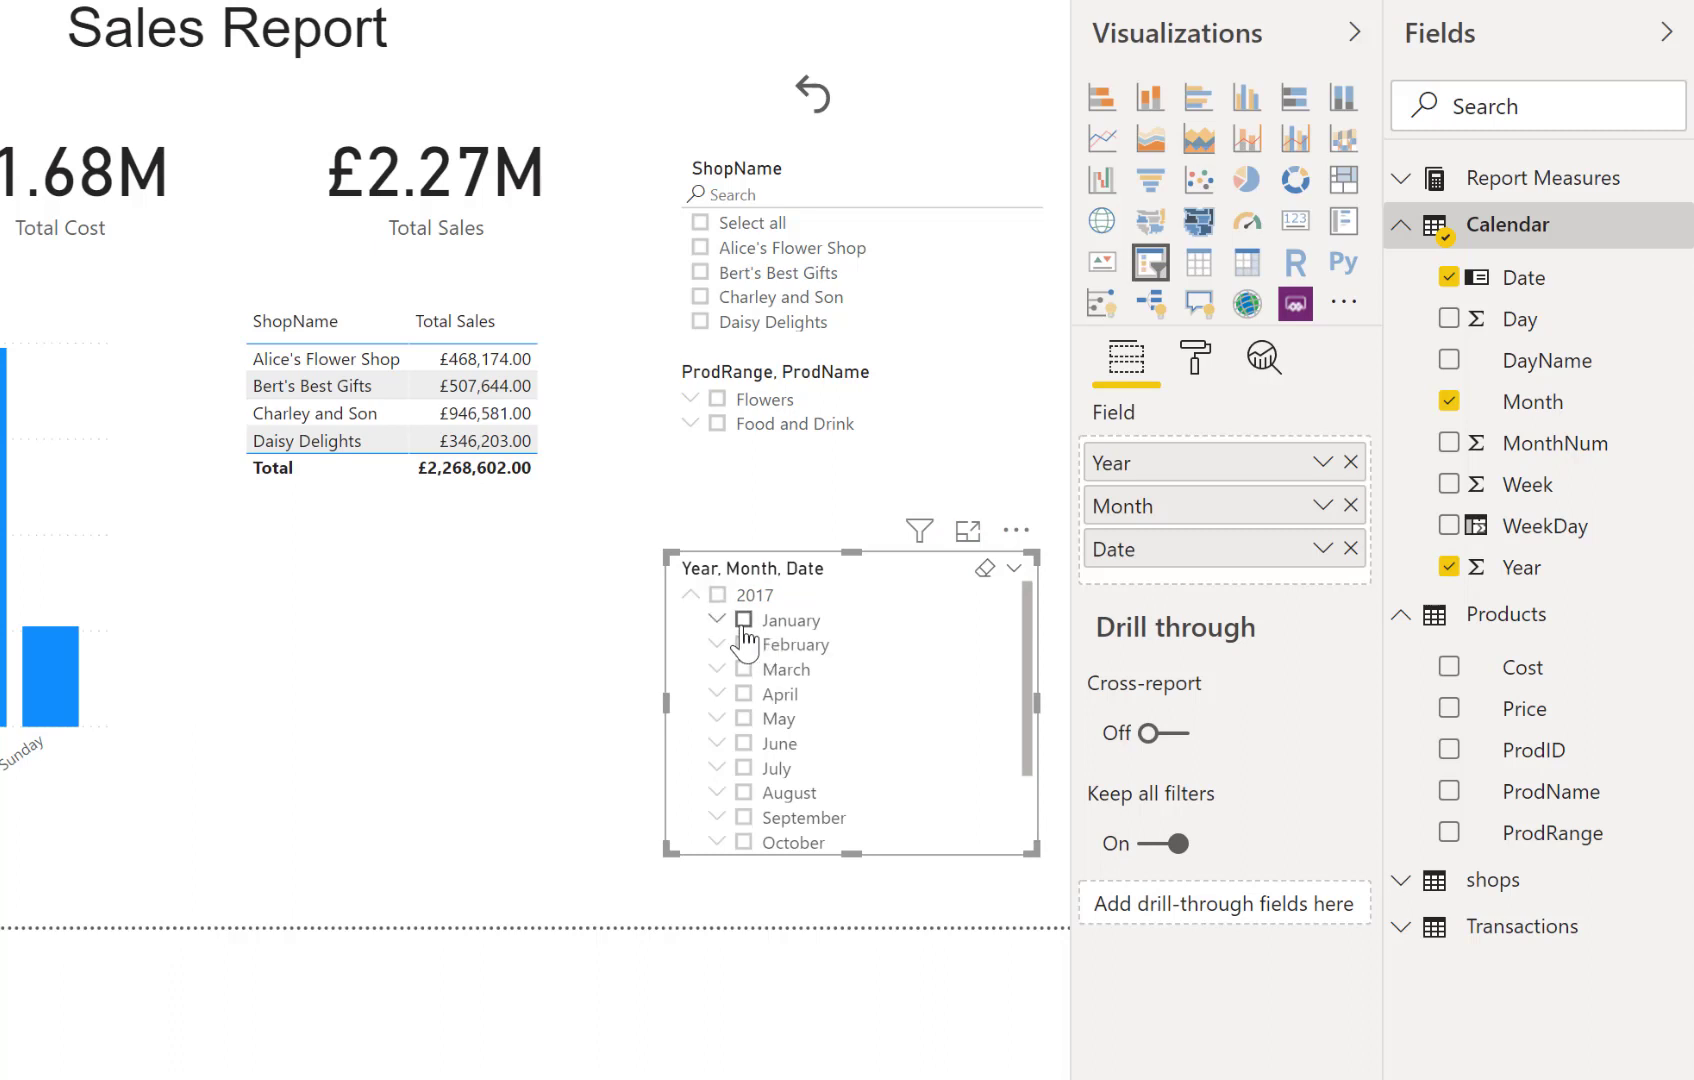
Test-select January, February and August 2017, then clear the month filter
{"action": "left_click", "coordinate": [744, 618]}
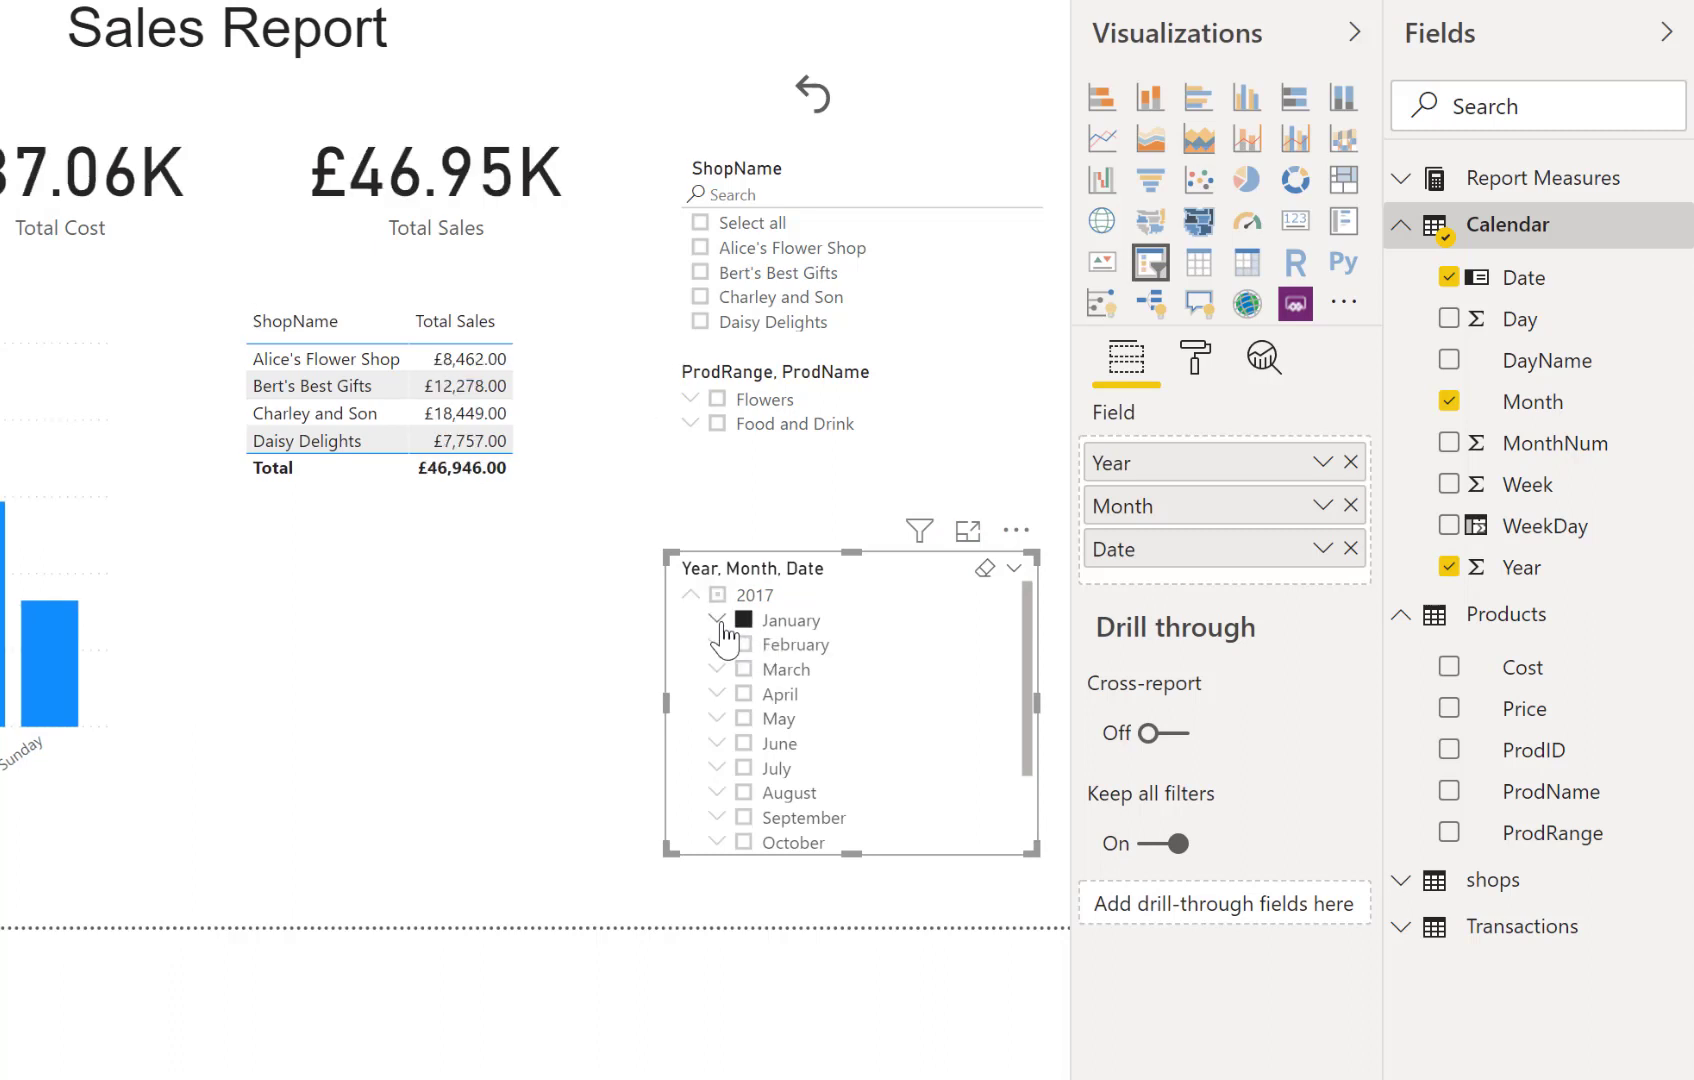
{"action": "left_click", "coordinate": [718, 626]}
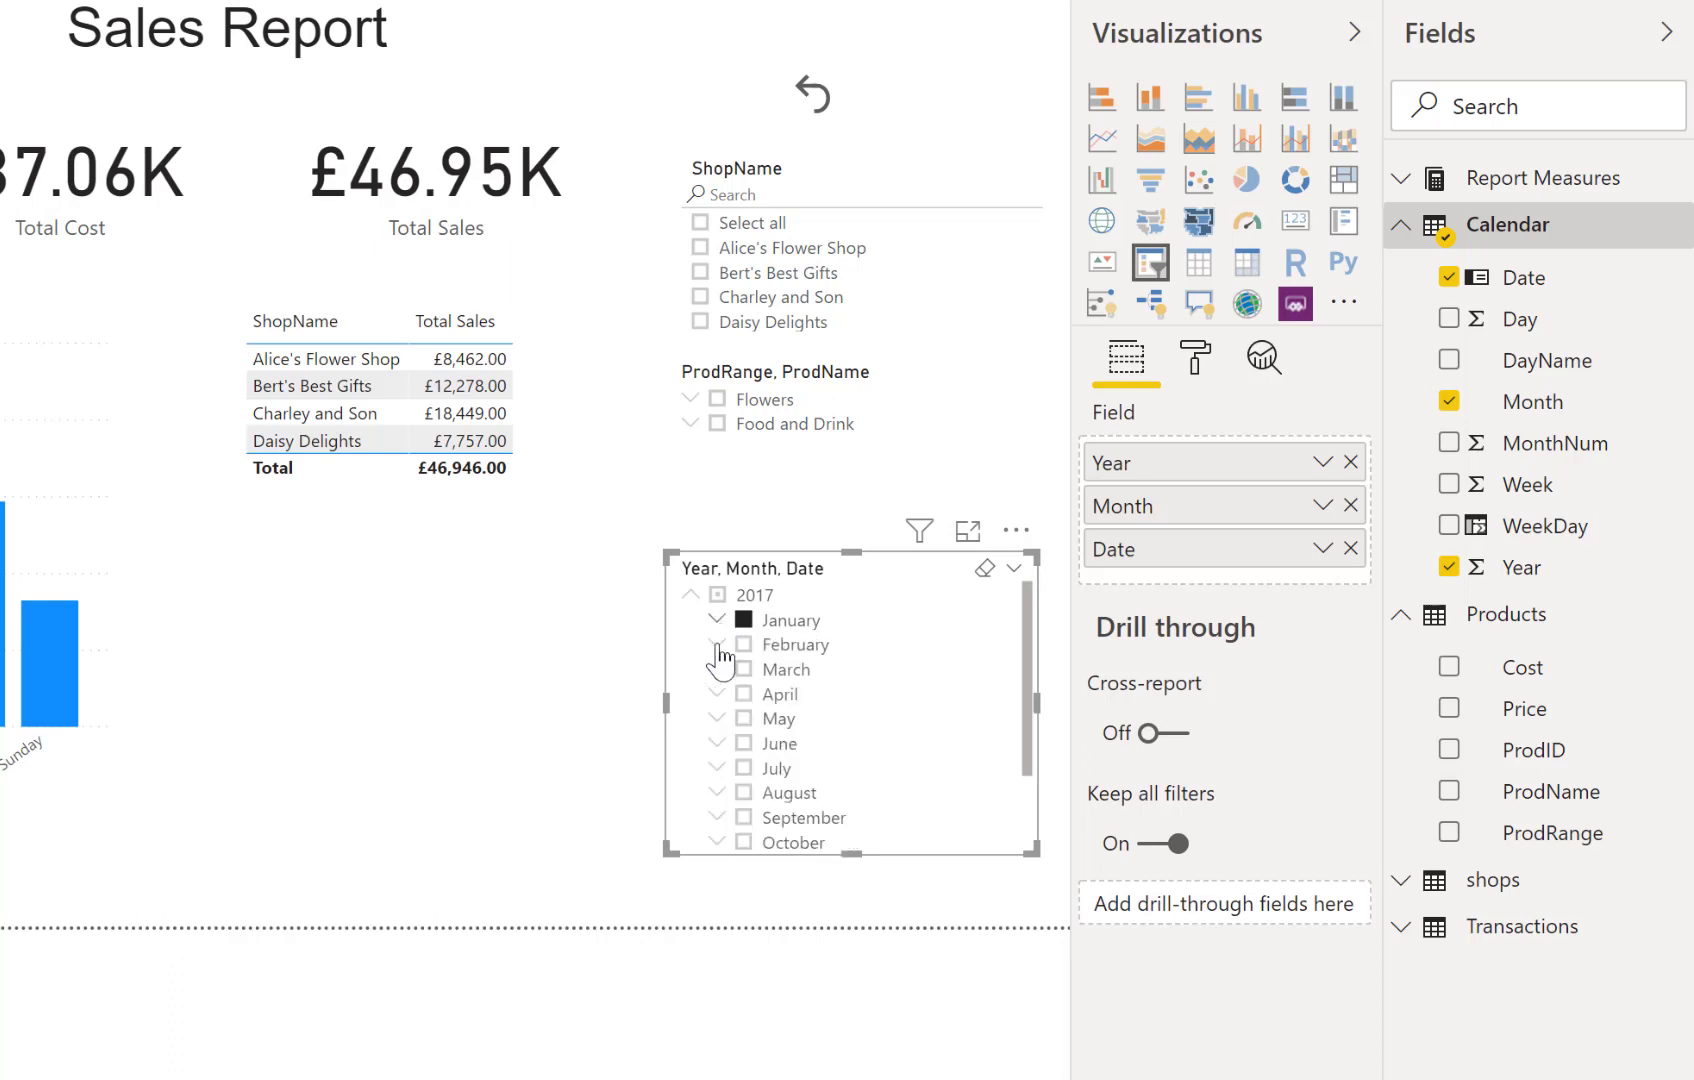
{"action": "left_click", "coordinate": [742, 644]}
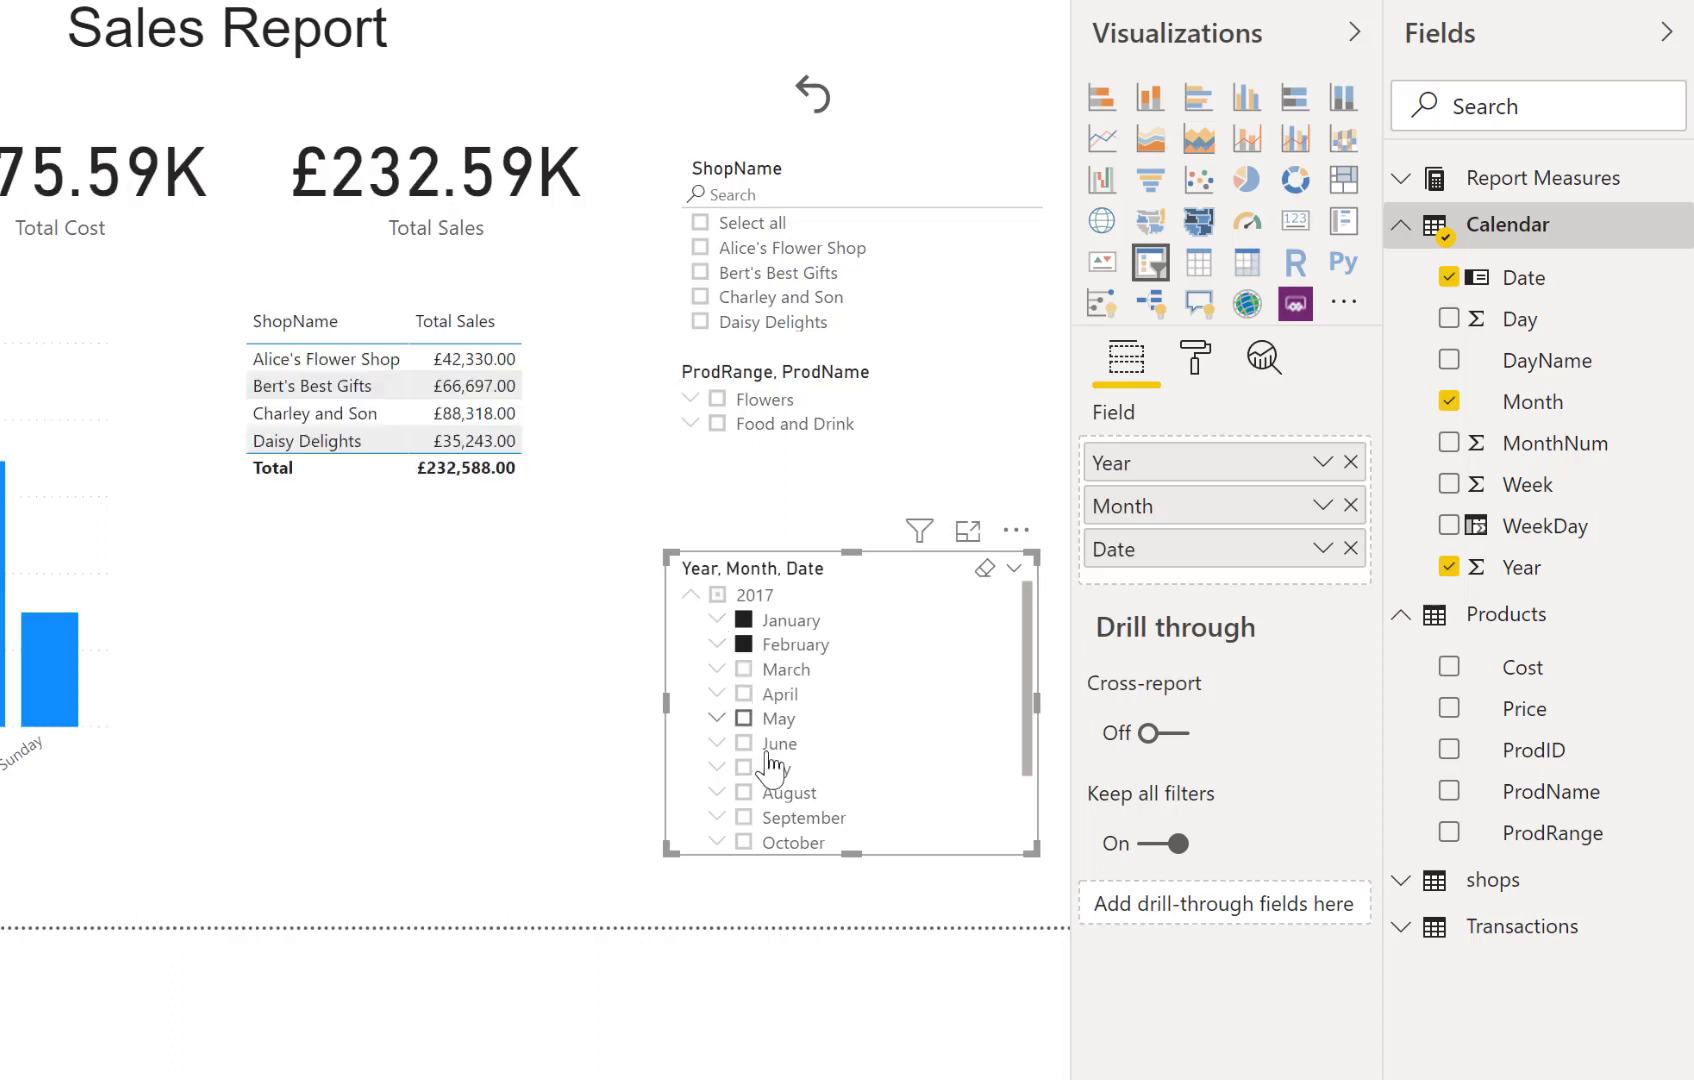
{"action": "left_click", "coordinate": [742, 792]}
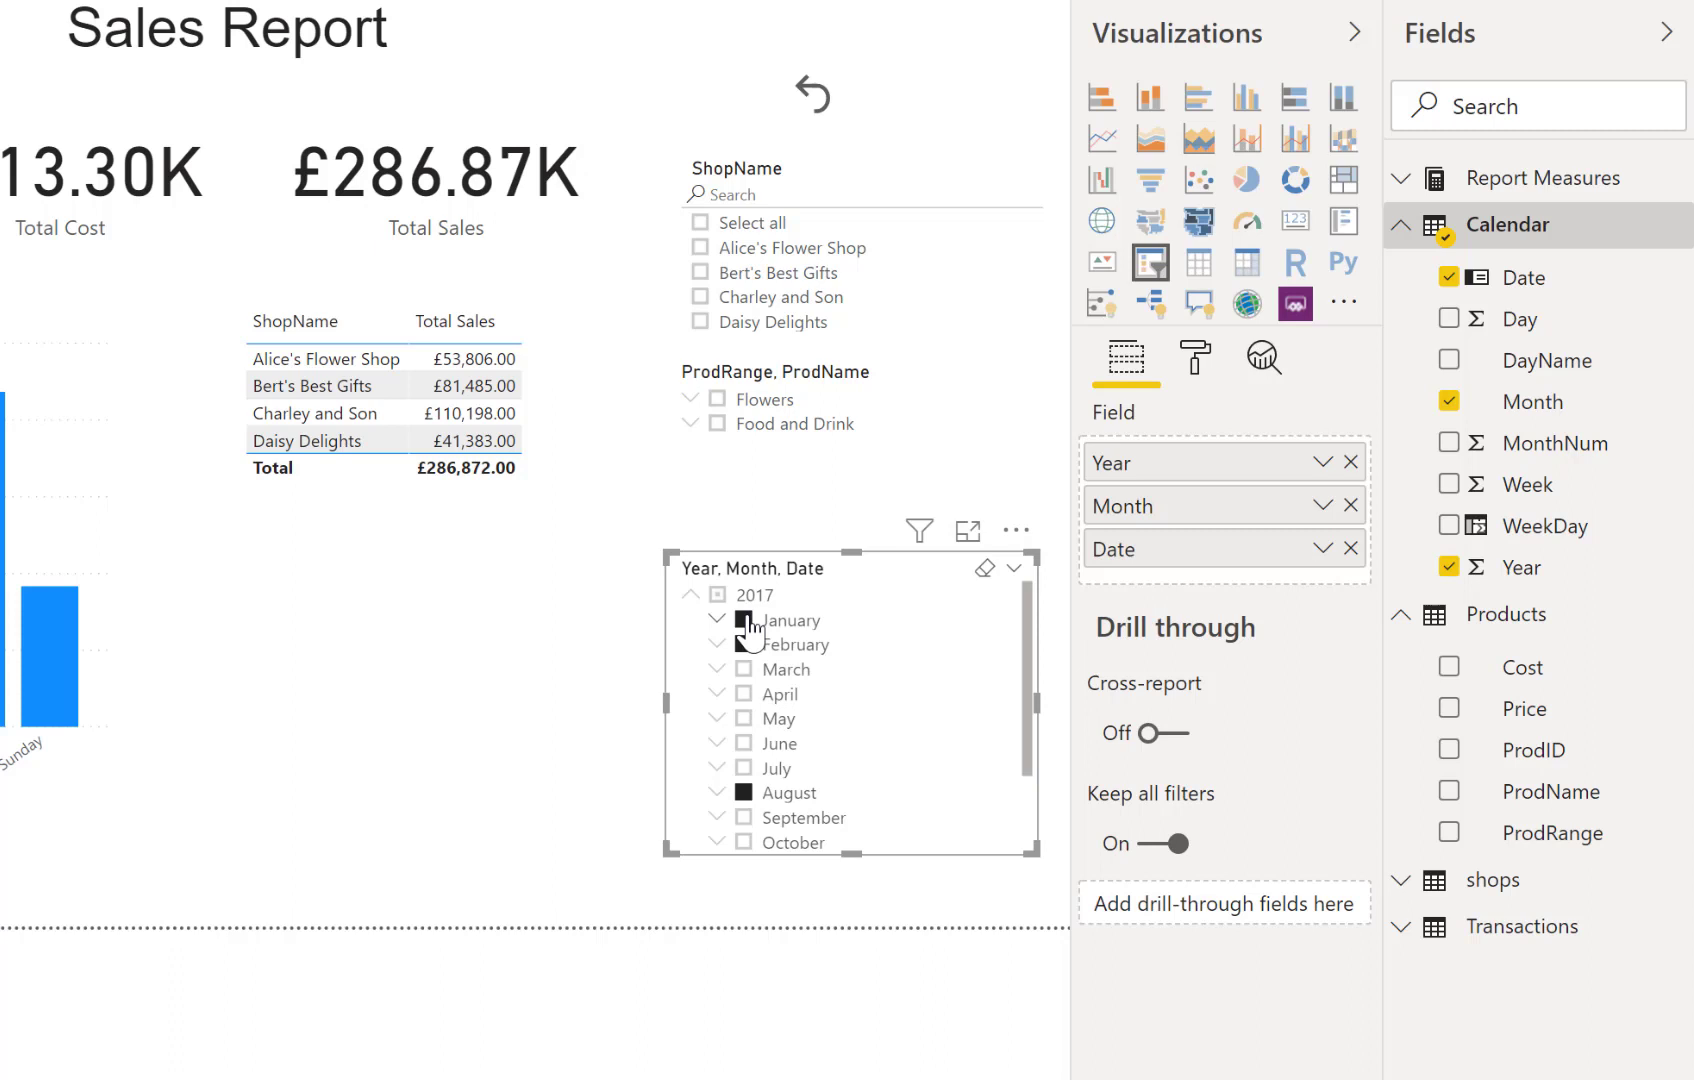
{"action": "left_click", "coordinate": [742, 594]}
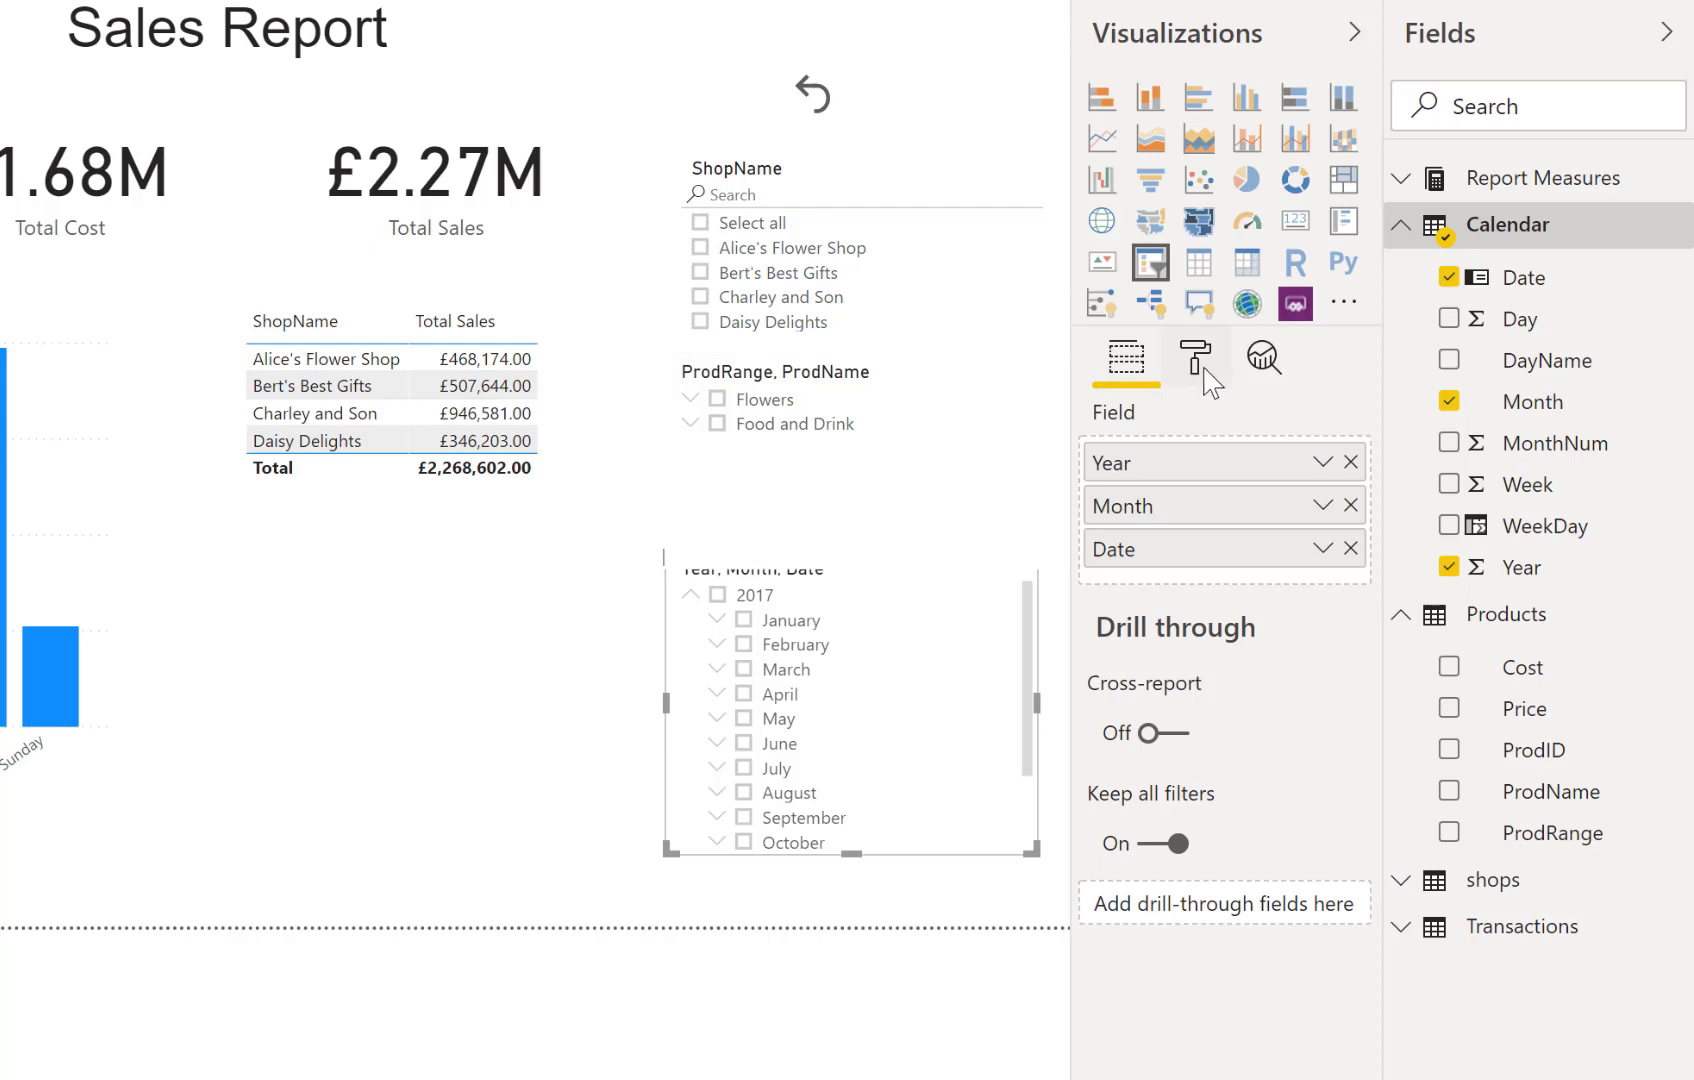
Turn on Single select for the product slicer in Format > Selection controls
{"action": "left_click", "coordinate": [1194, 358]}
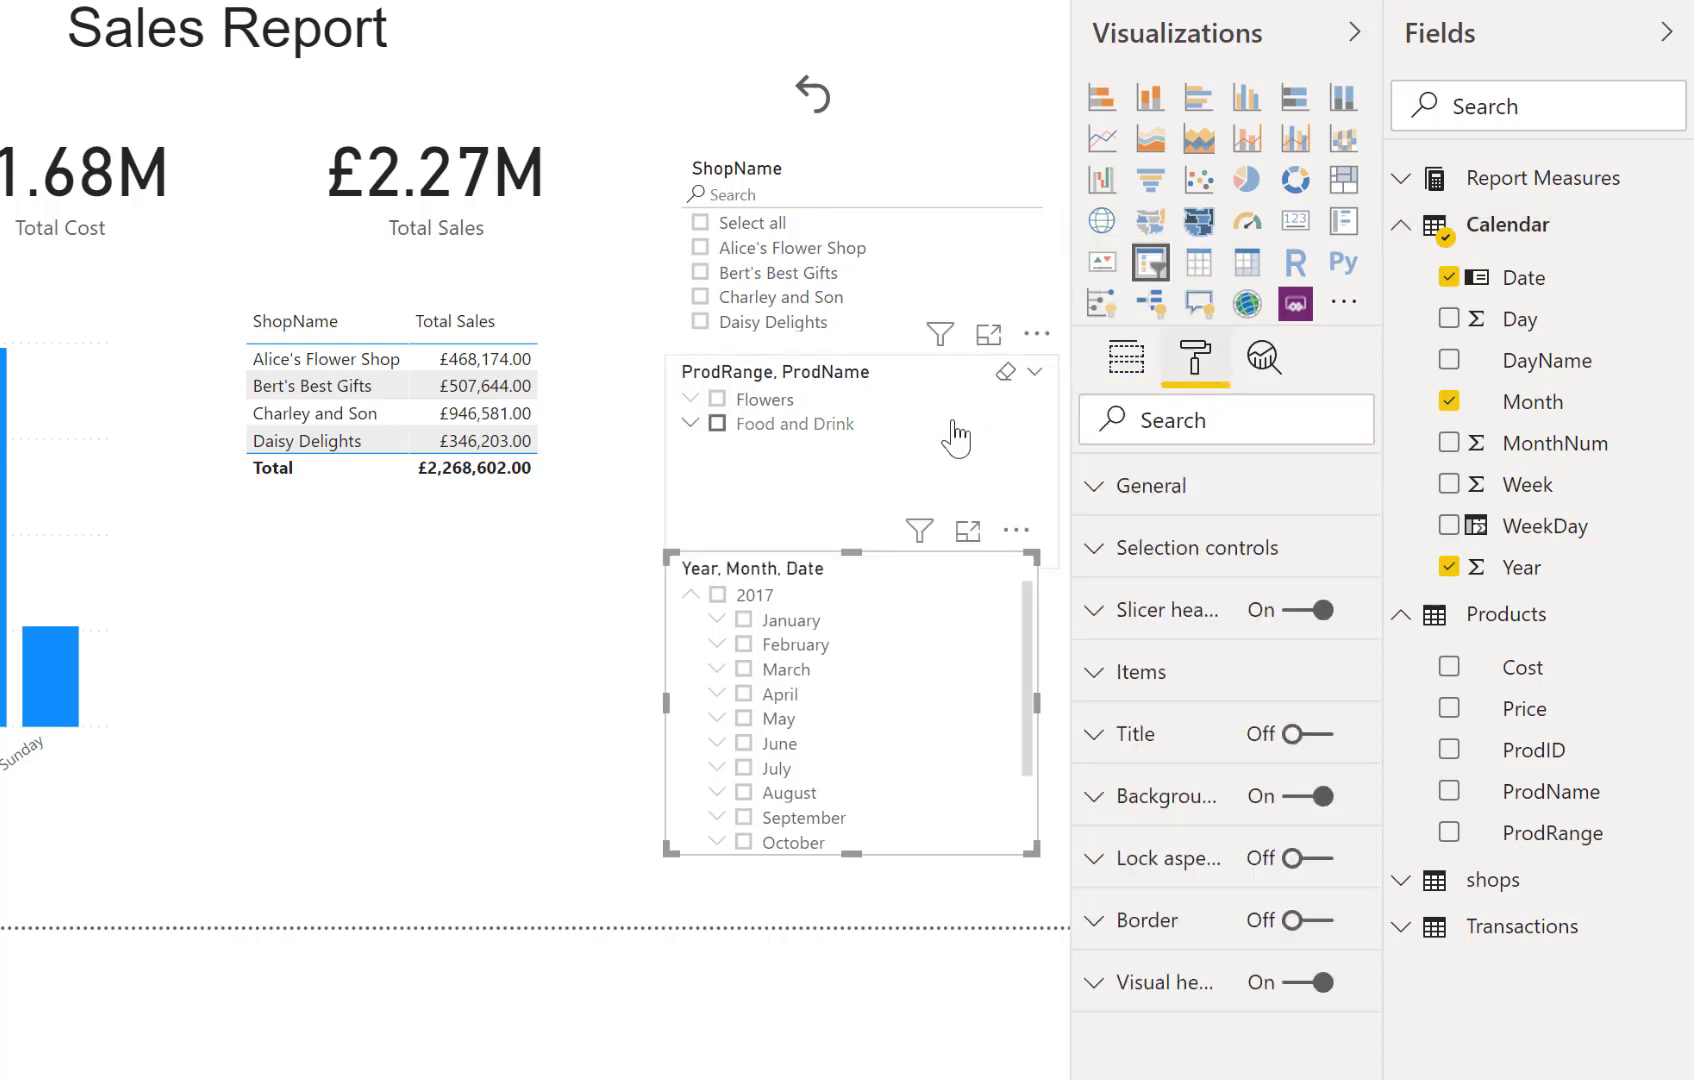
{"action": "left_click", "coordinate": [716, 422]}
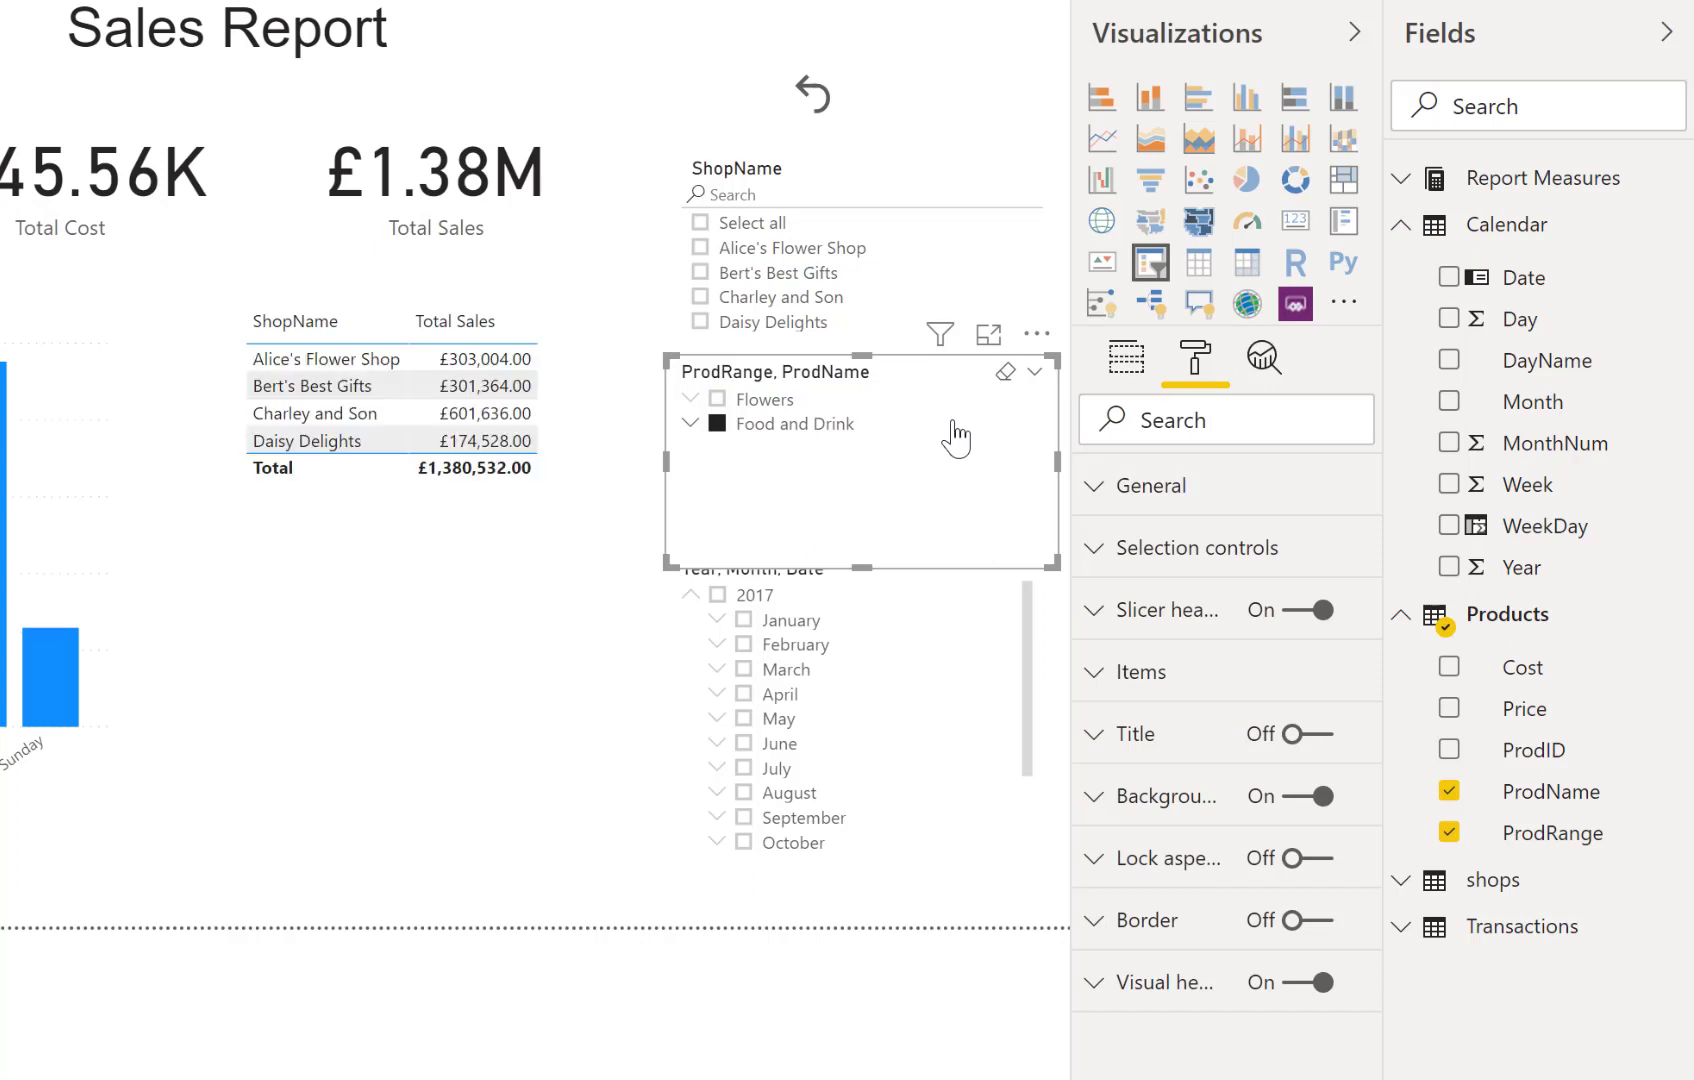
{"action": "left_click", "coordinate": [716, 424]}
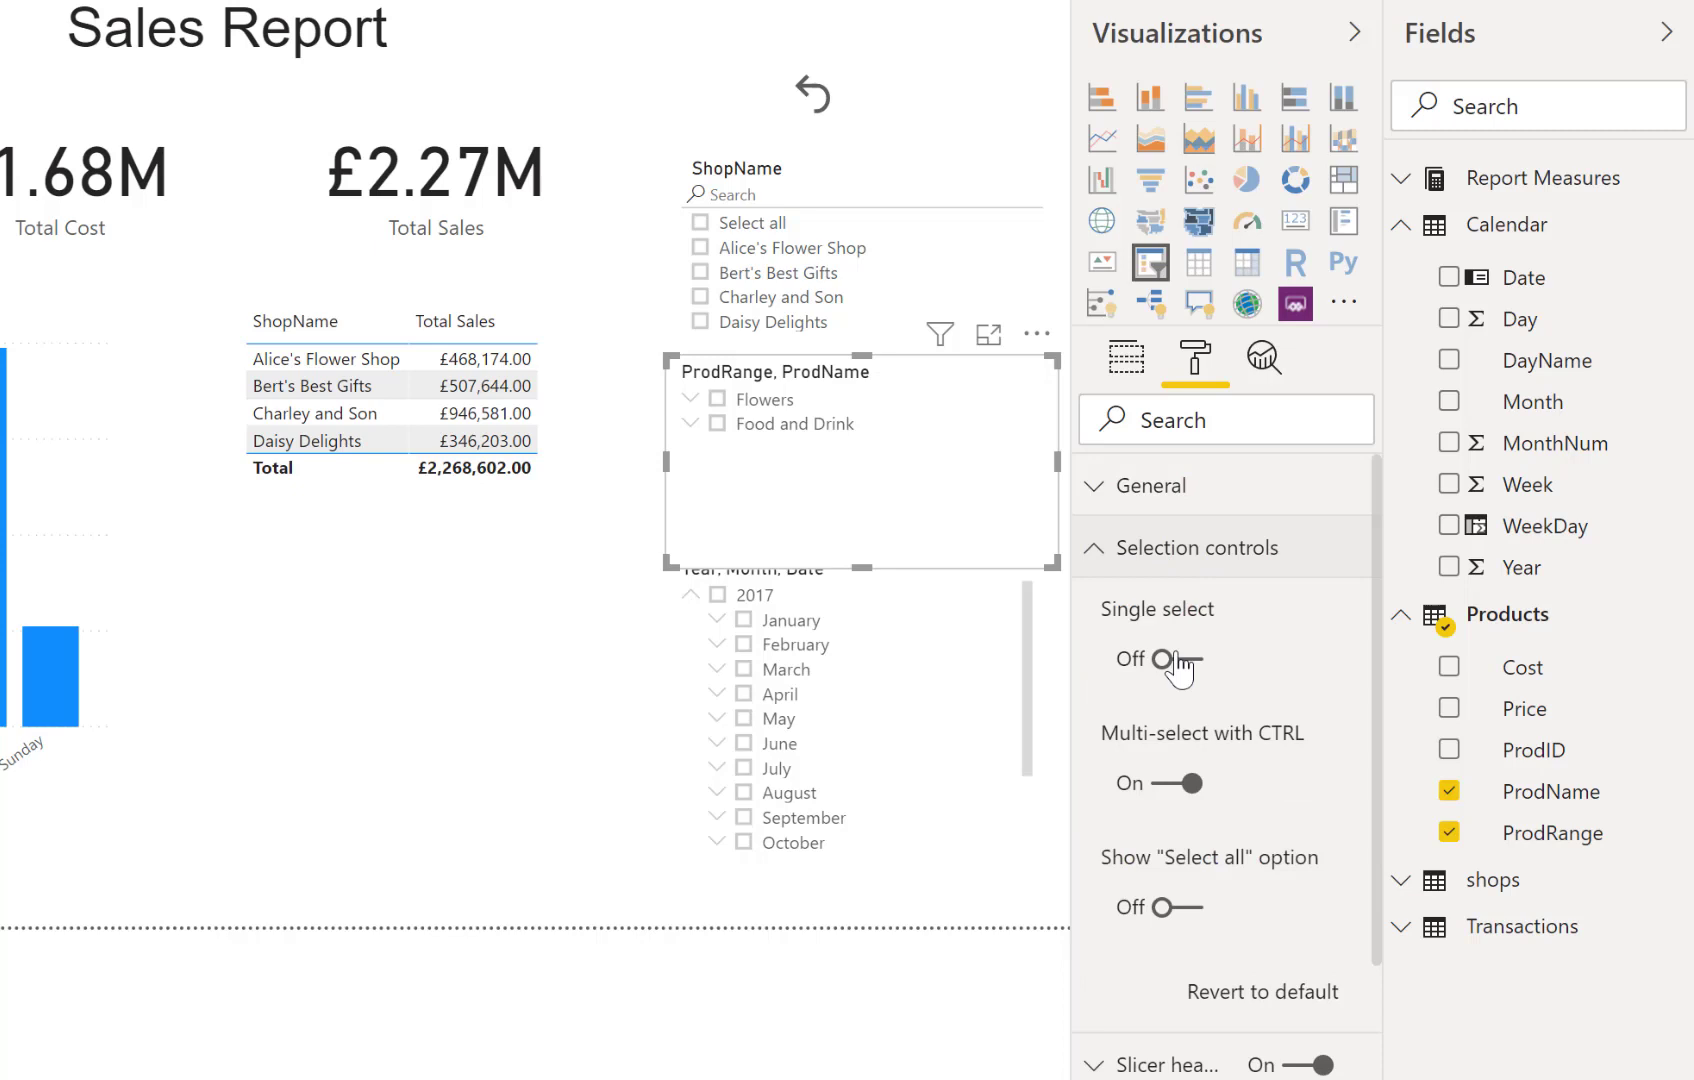
{"action": "left_click", "coordinate": [1176, 658]}
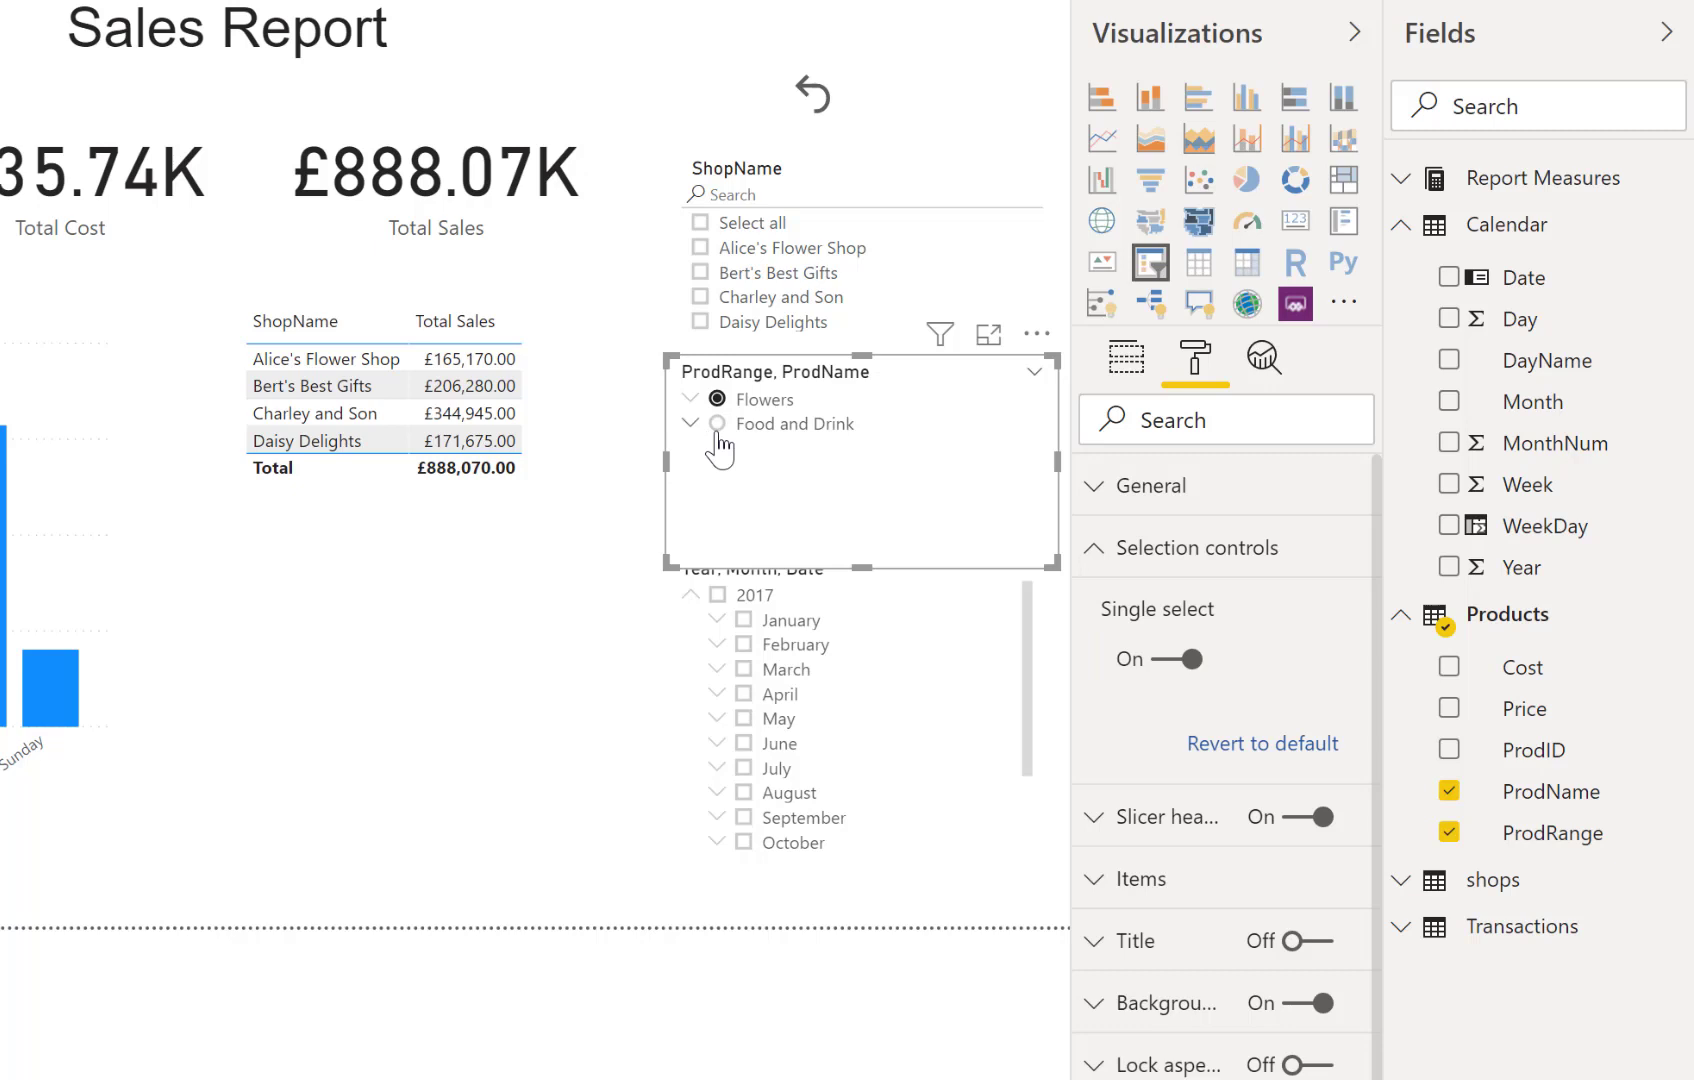
Expand Food and Drink and filter to Over the Top deluxe Box, Total Sales £208.19K
{"action": "left_click", "coordinate": [692, 424]}
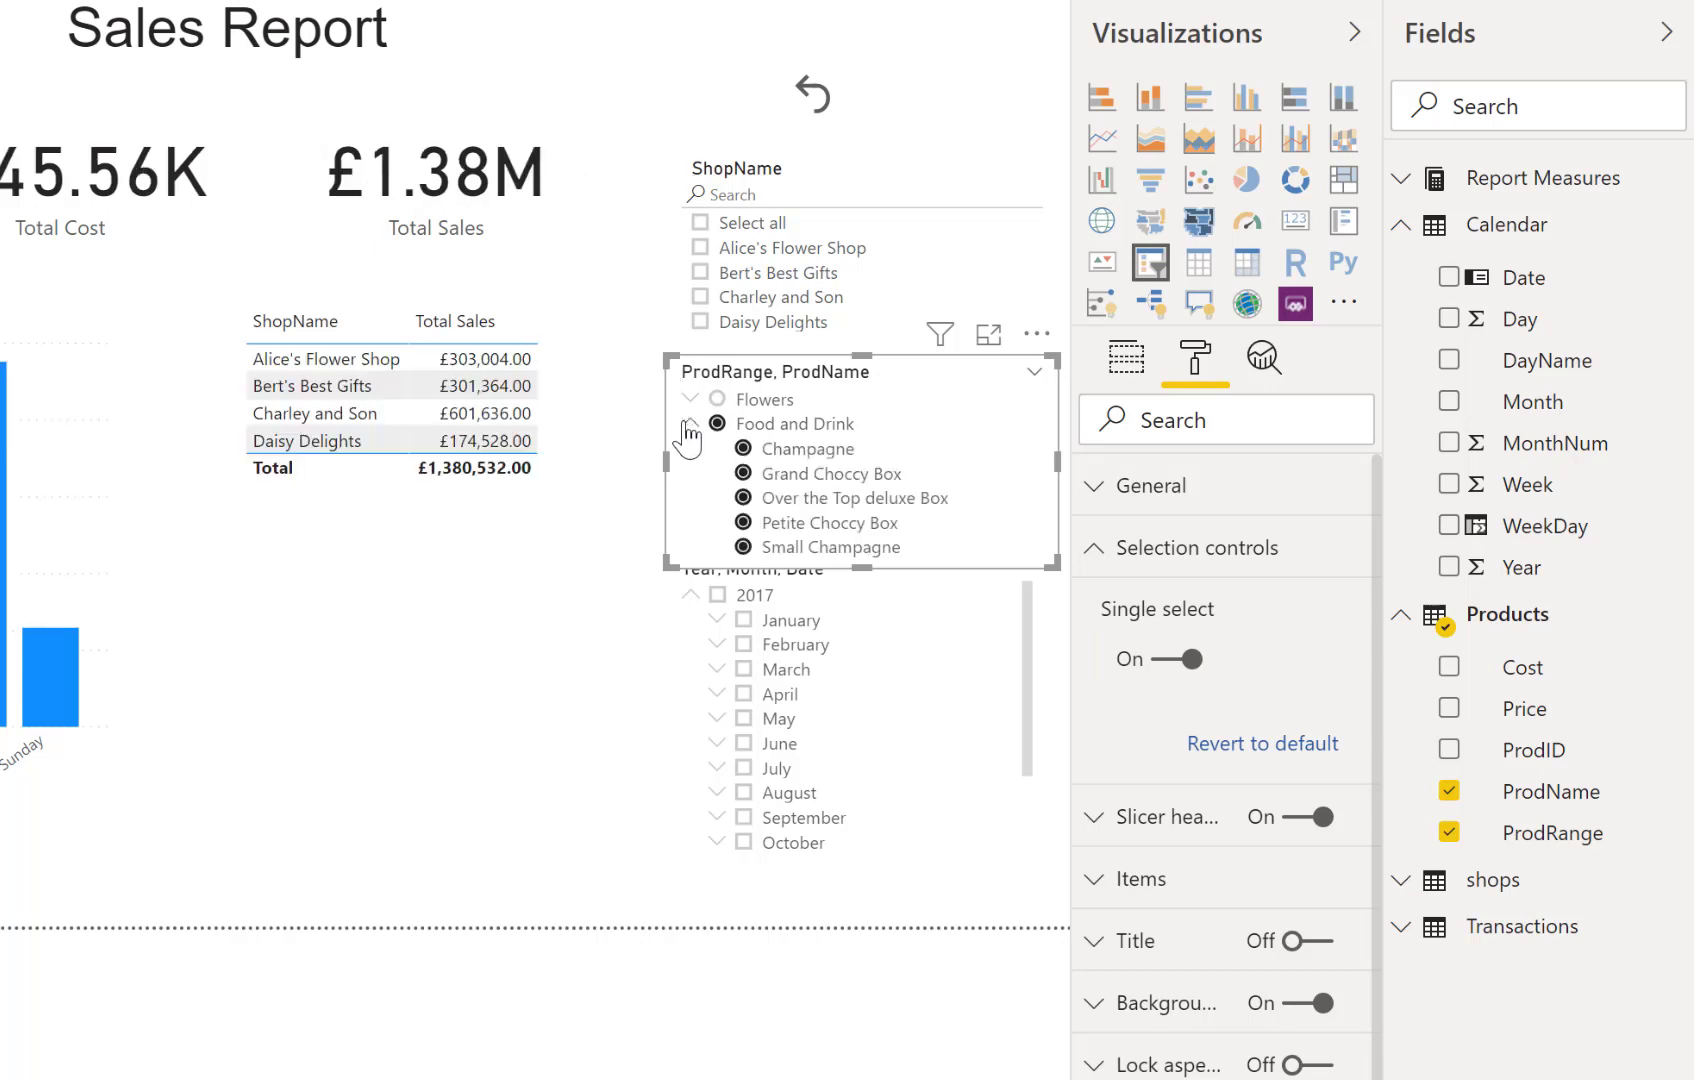
{"action": "left_click", "coordinate": [742, 498]}
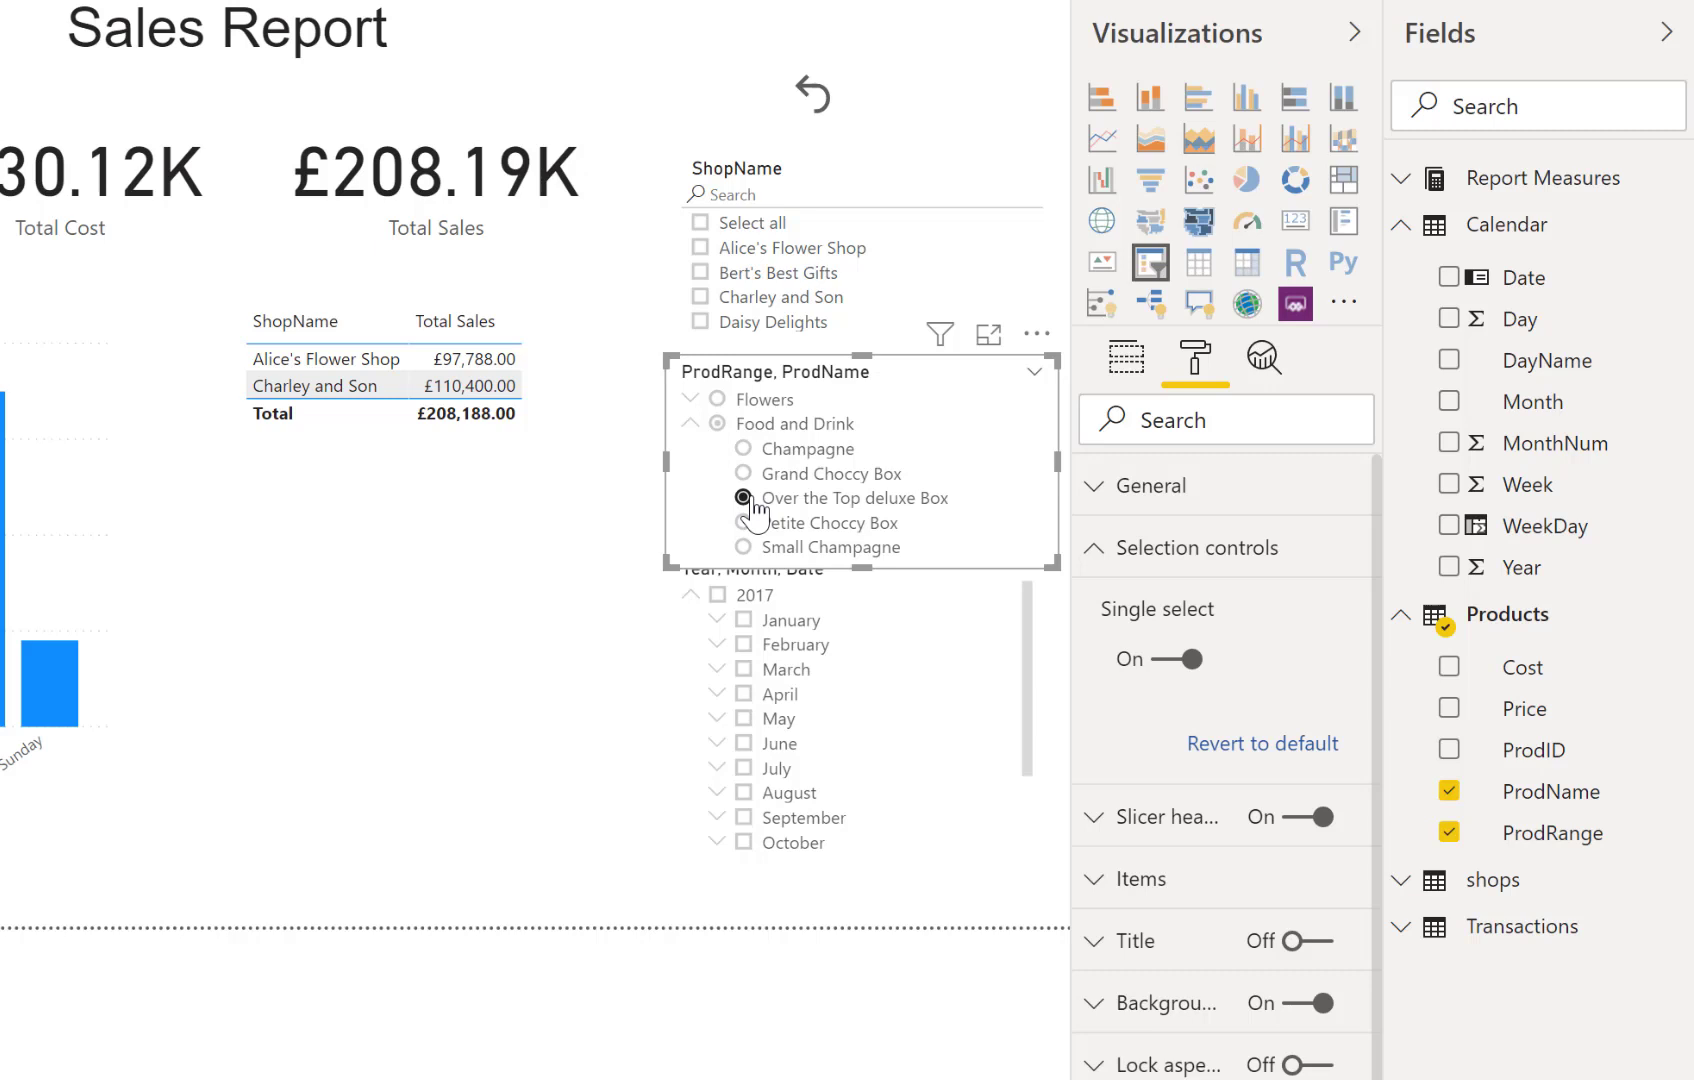
{"action": "left_click", "coordinate": [742, 498]}
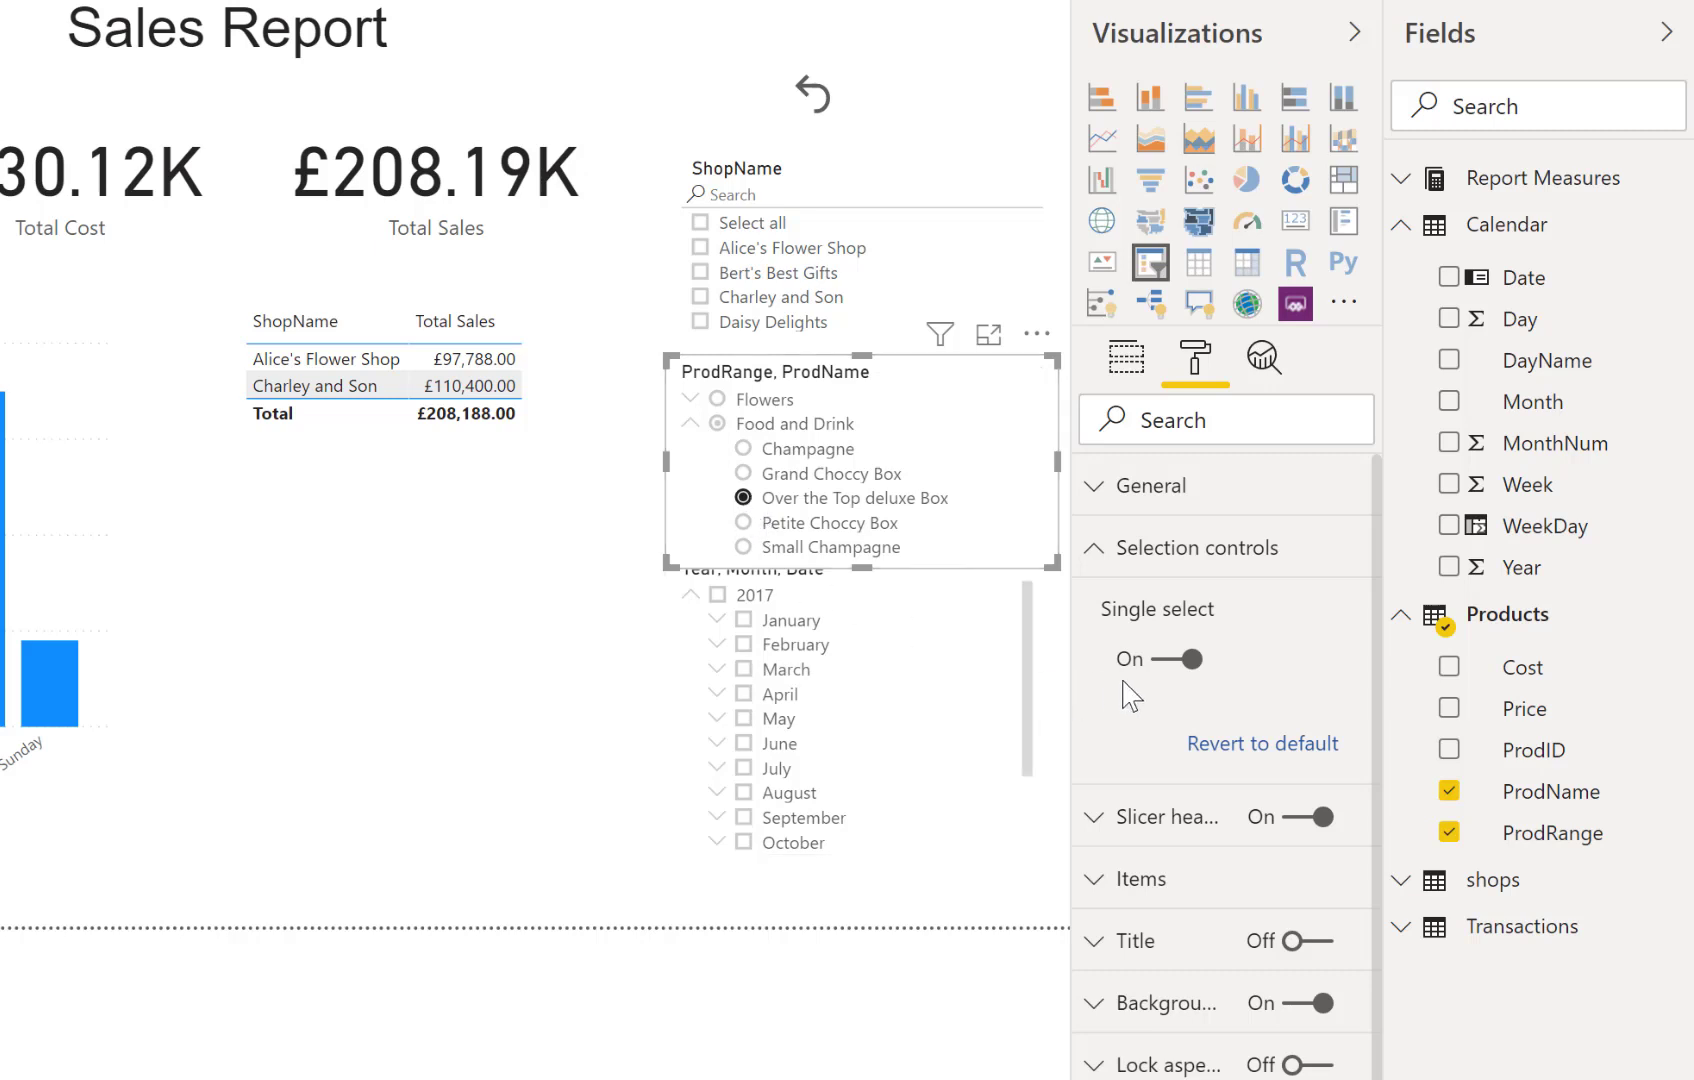